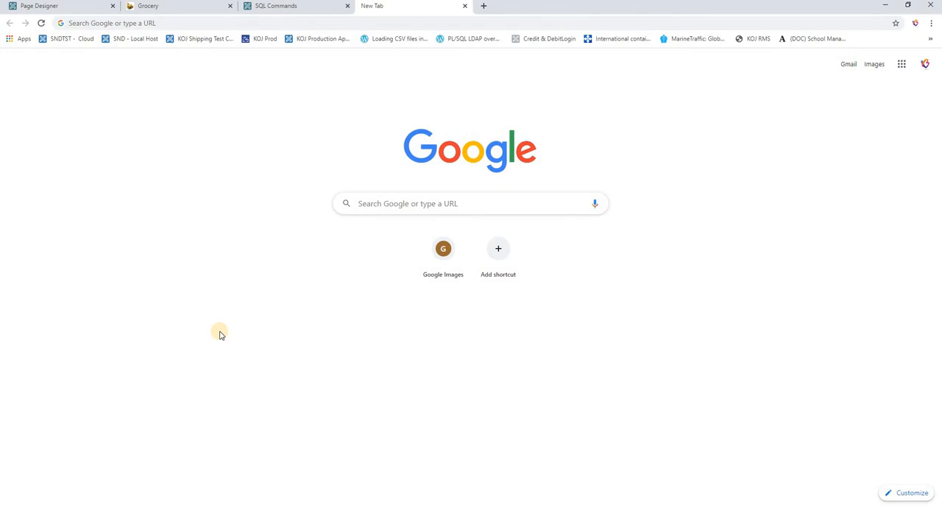
mouse_move(391, 204)
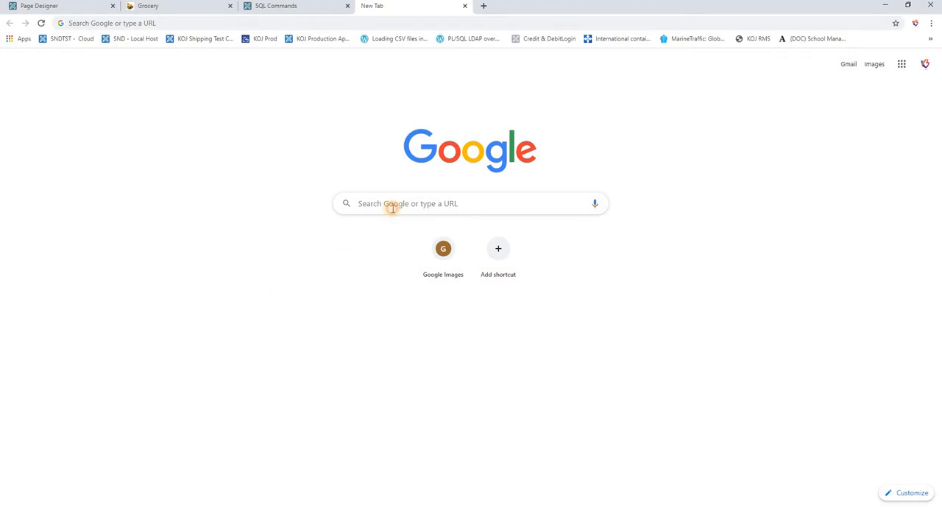
- Search Google for "chat api"
type("chat api")
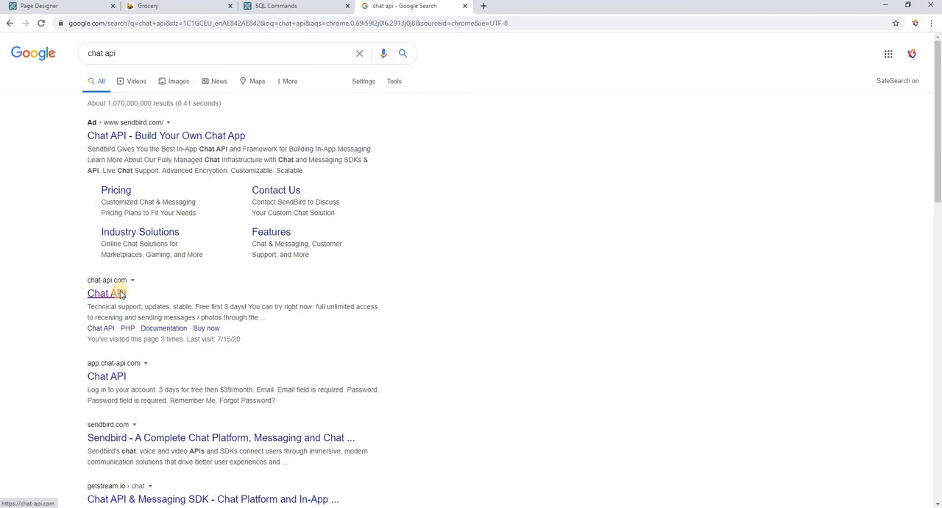
- Open chat-api.com, start a free trial and sign in with a Google account
left_click(106, 293)
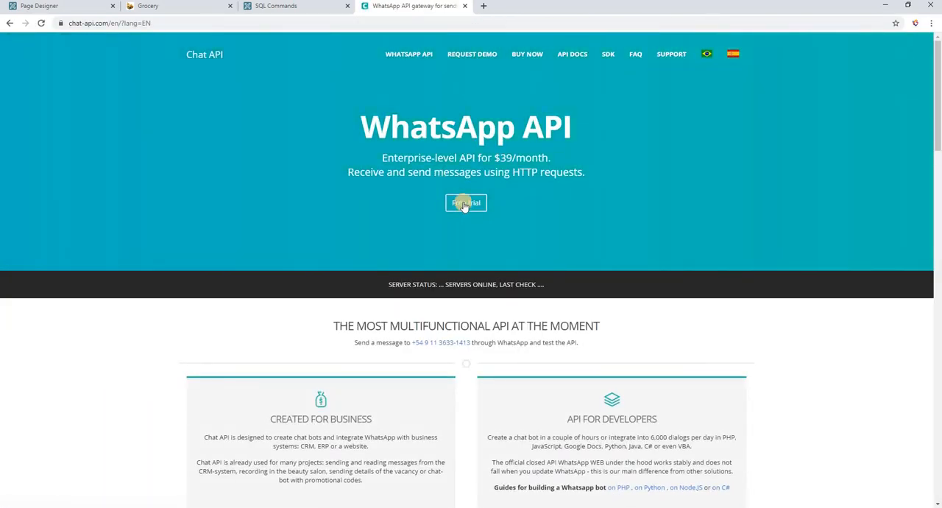
left_click(465, 203)
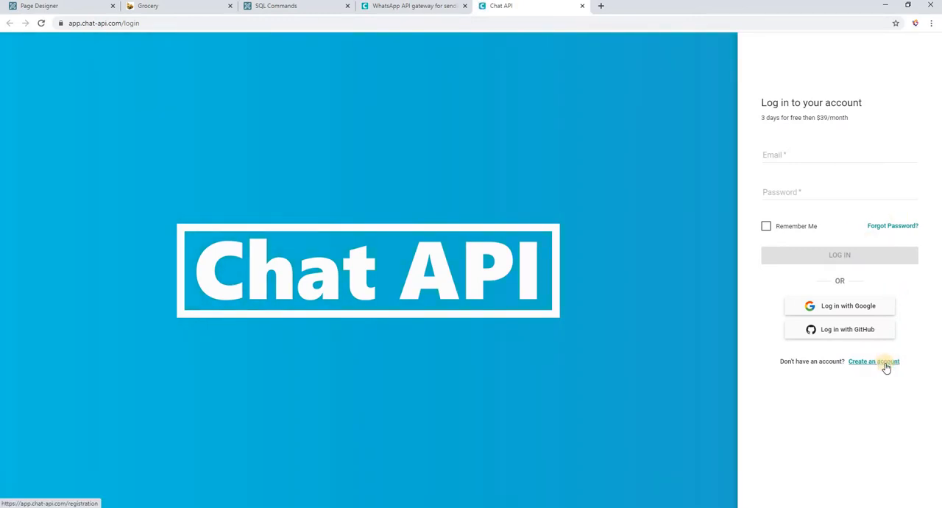
mouse_move(865, 306)
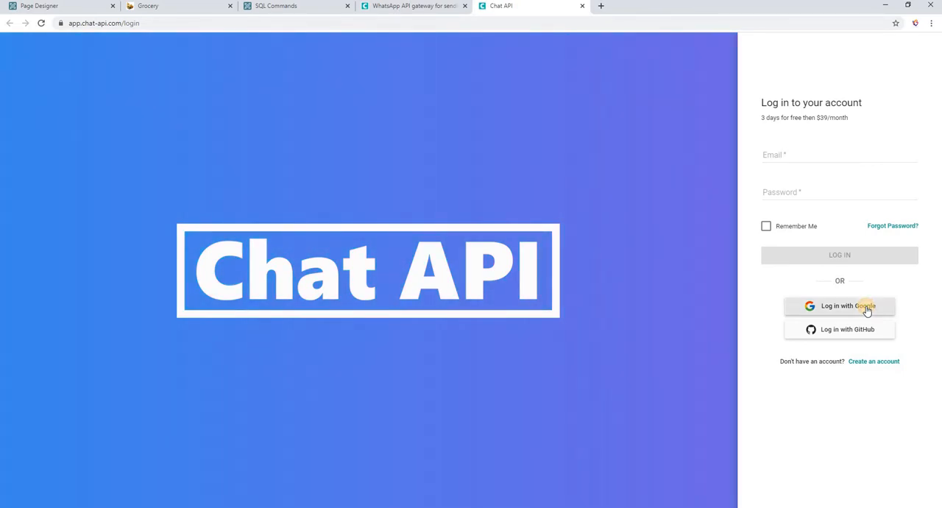
left_click(839, 305)
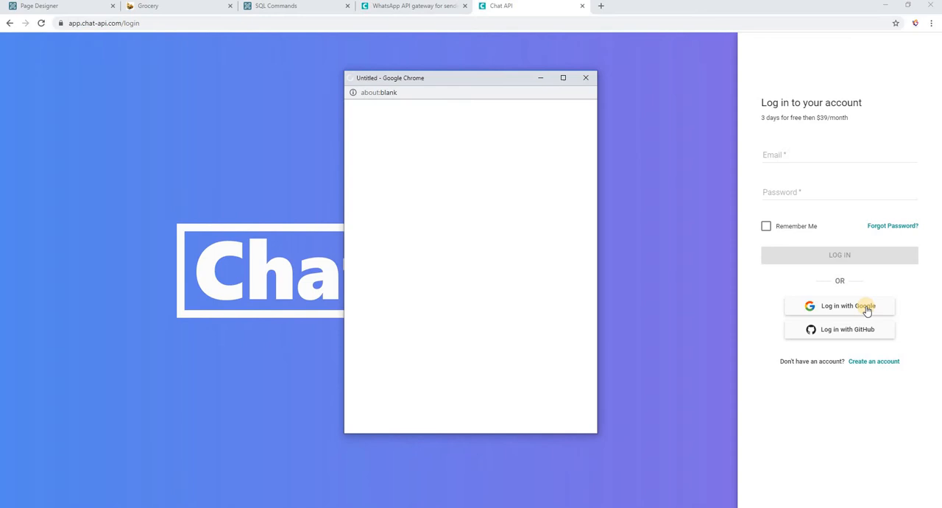
left_click(840, 305)
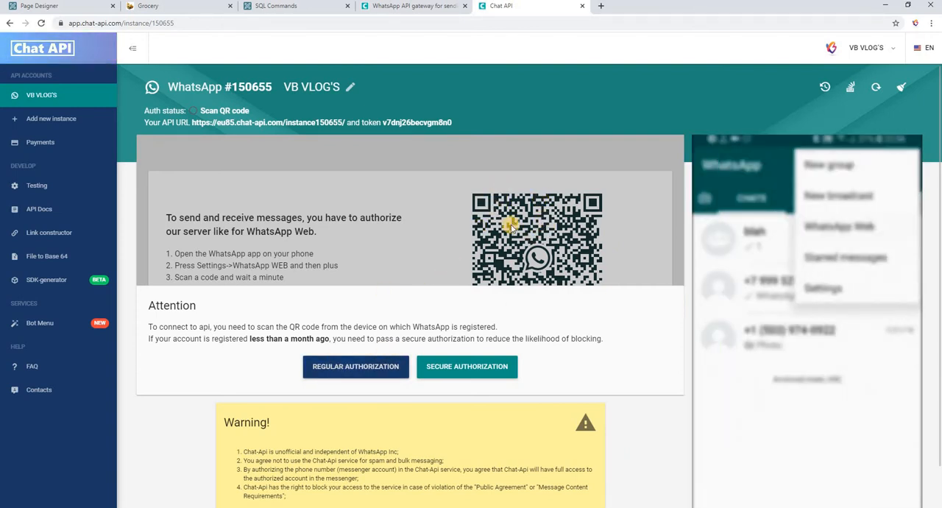
- Start Regular Authorization, refresh the QR code and scan it with WhatsApp Web
left_click(355, 365)
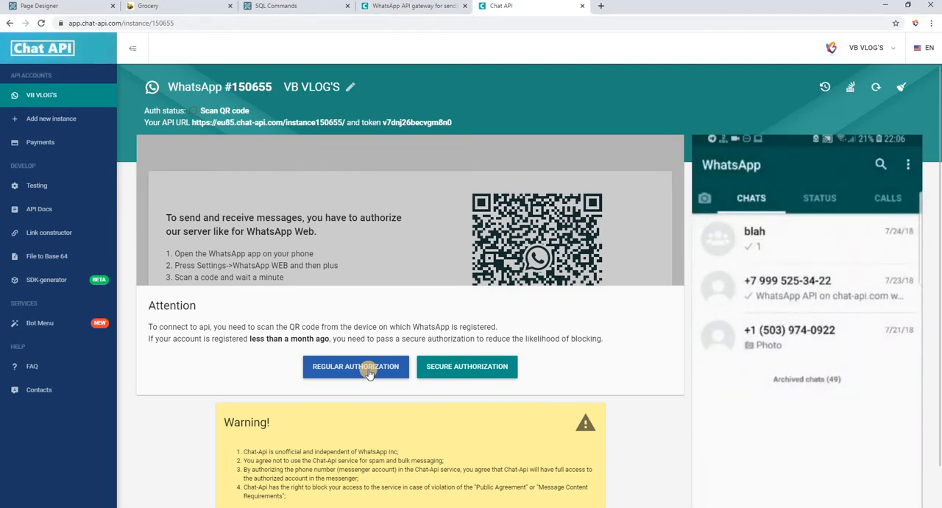
left_click(356, 367)
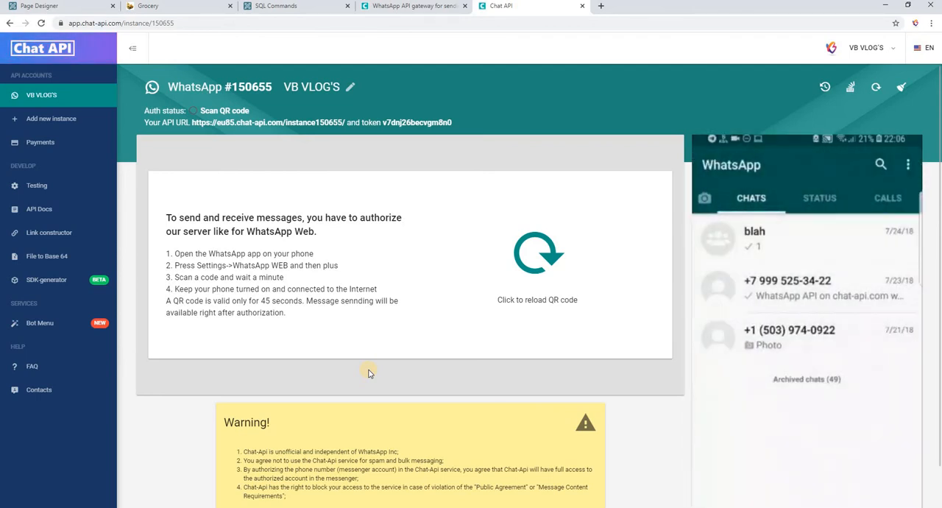
left_click(908, 164)
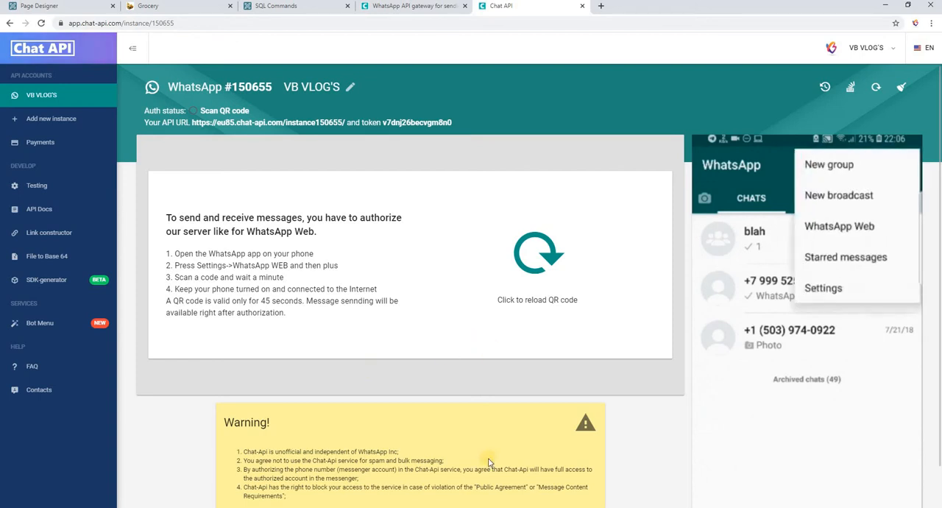
left_click(839, 226)
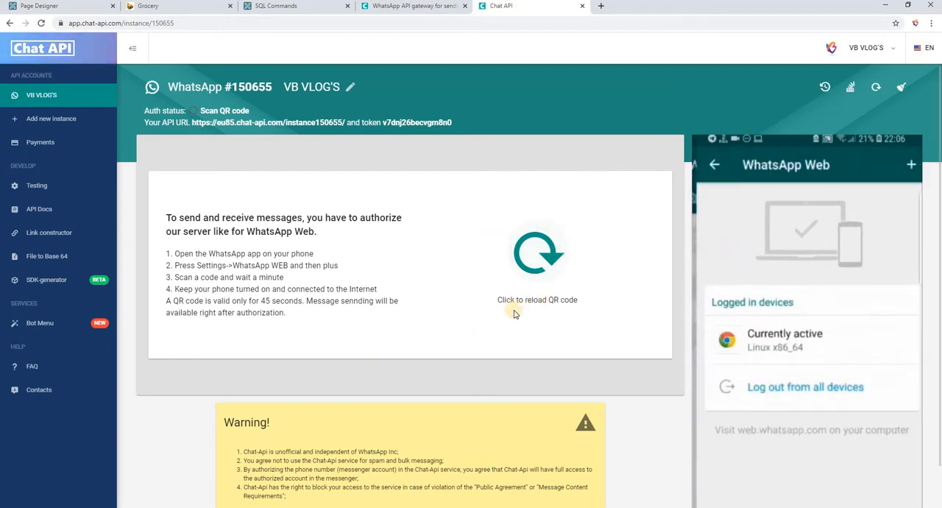
left_click(537, 299)
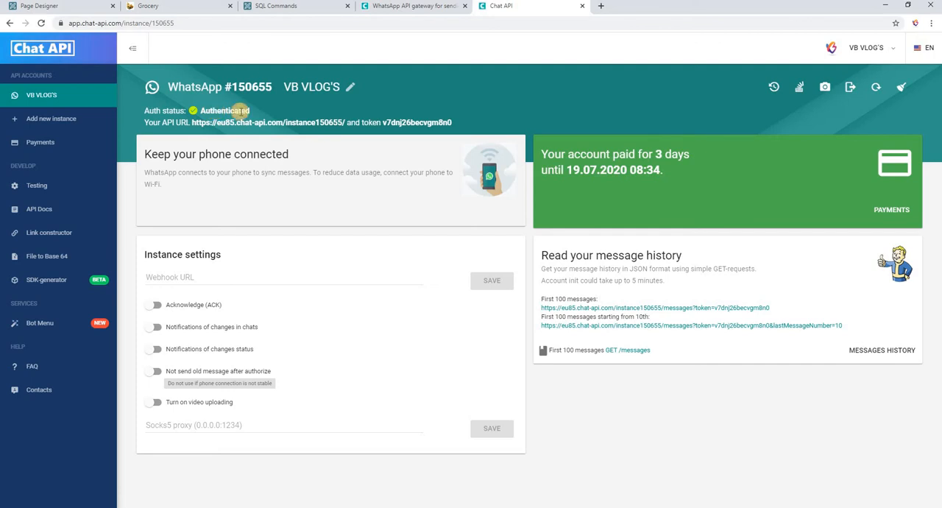
mouse_move(293, 144)
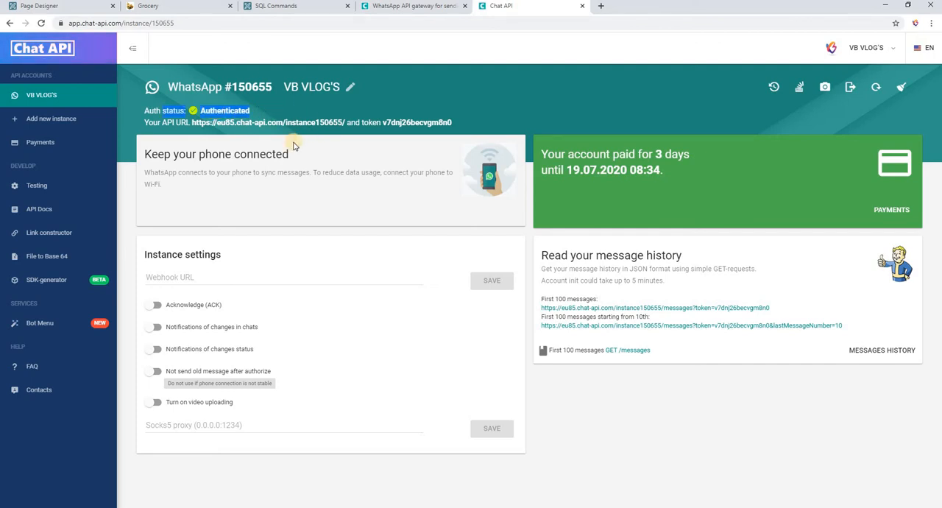
mouse_move(262, 109)
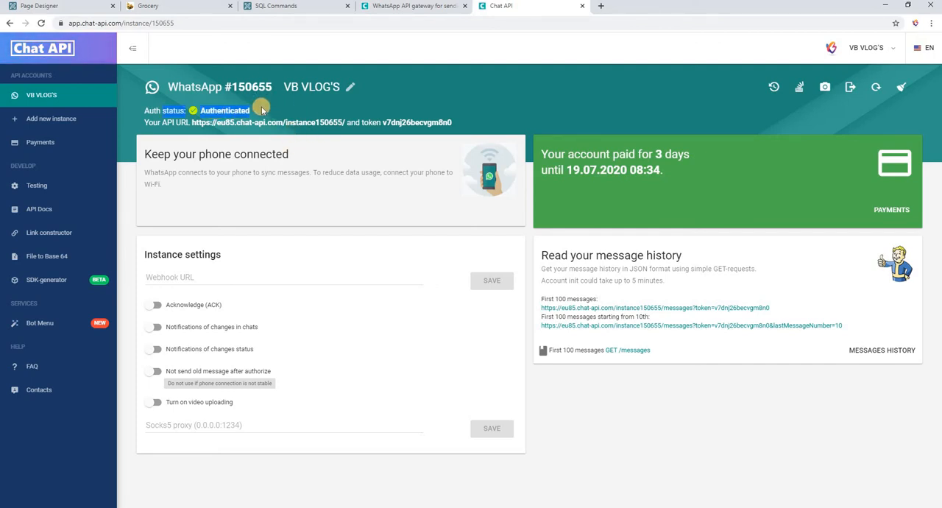
mouse_move(262, 110)
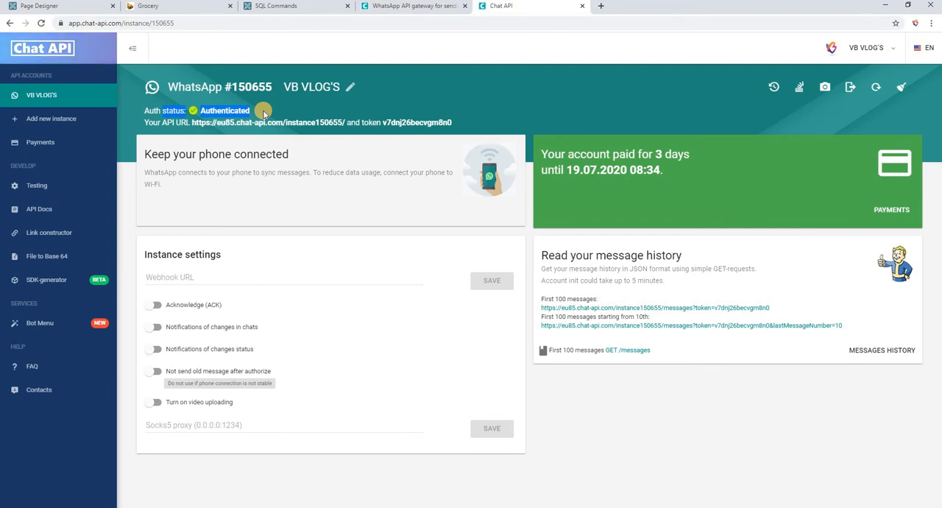
mouse_move(282, 119)
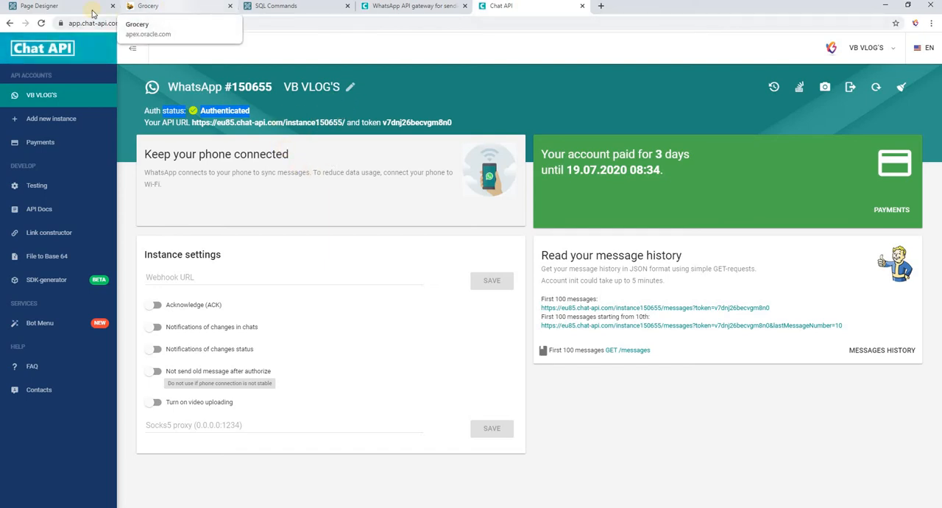
- From Page Designer, go to application 67285's home and run the Grocery app
left_click(55, 6)
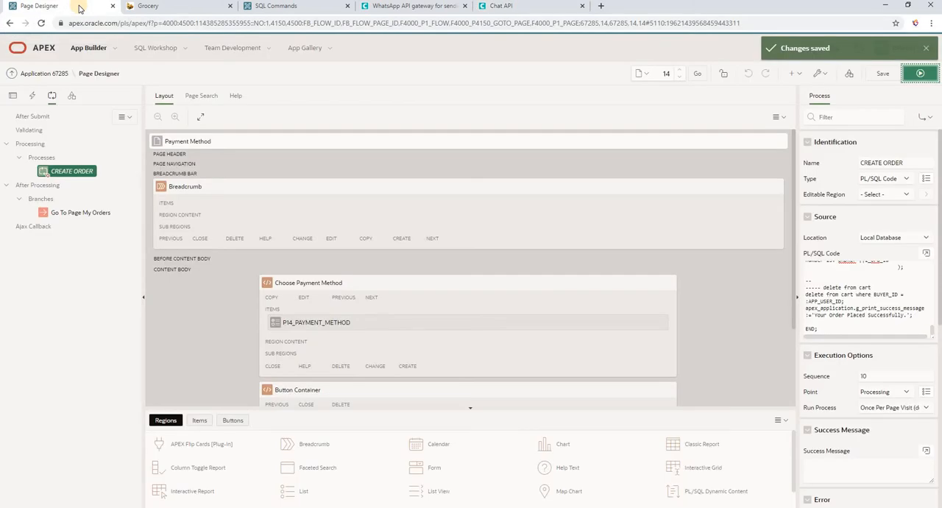
left_click(44, 73)
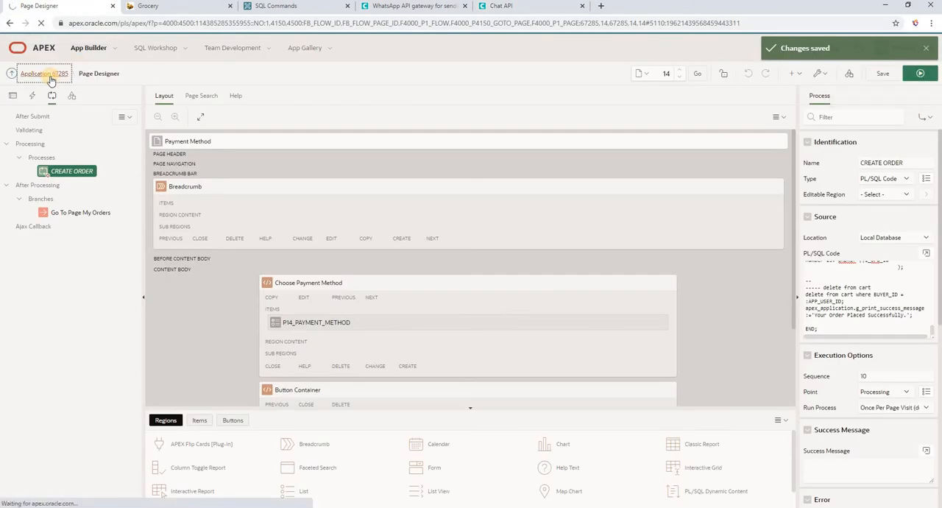
left_click(35, 73)
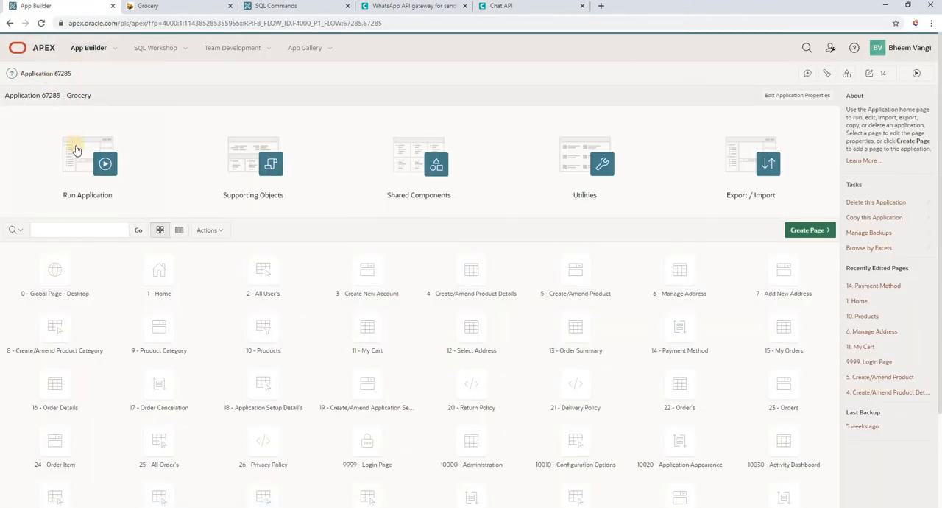
left_click(87, 164)
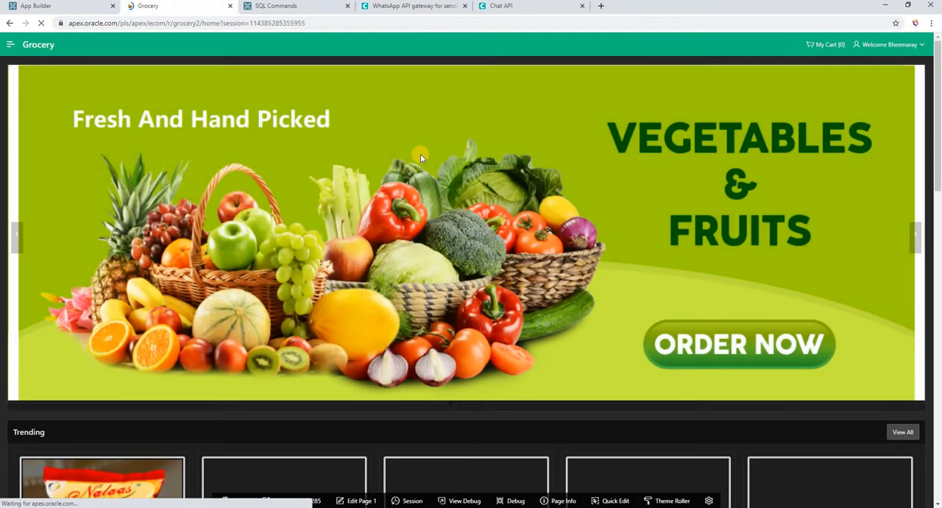
- Show all trending products and add Bengal gram flour to the cart
scroll("down", 3)
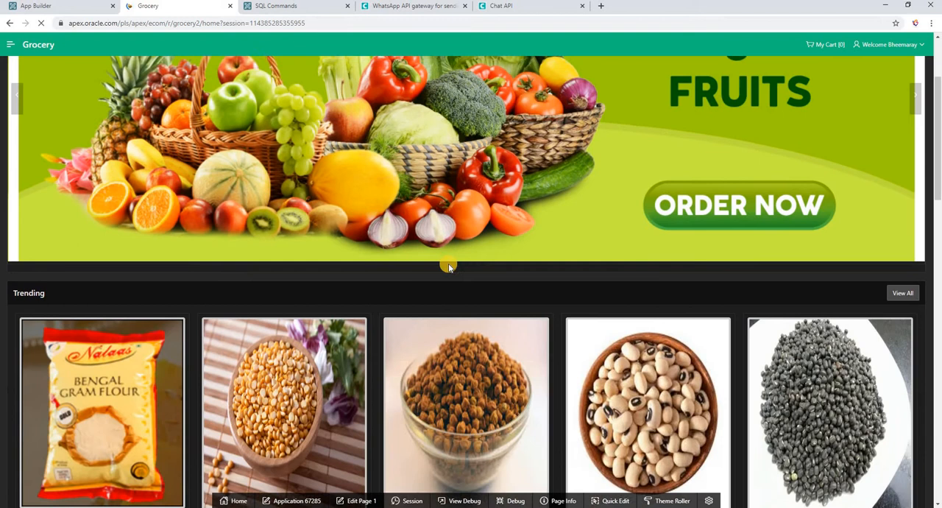
scroll("down", 3)
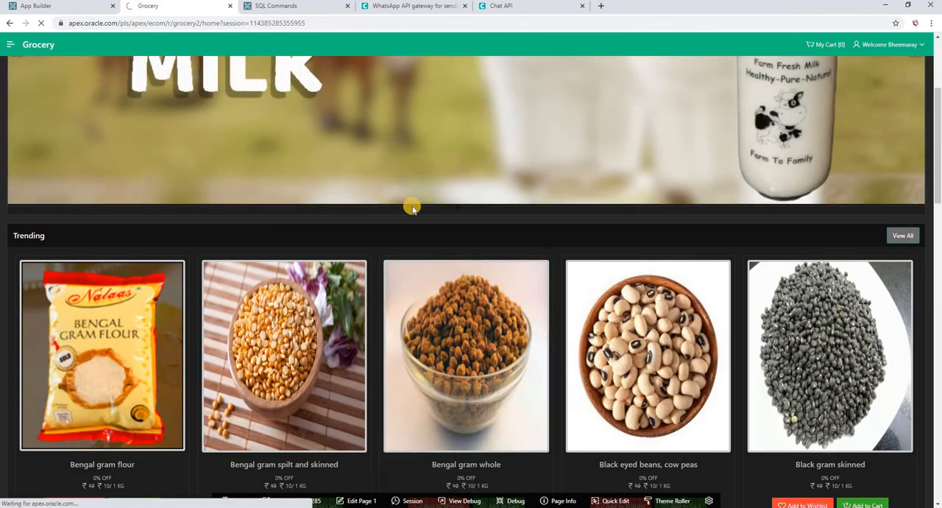
left_click(903, 235)
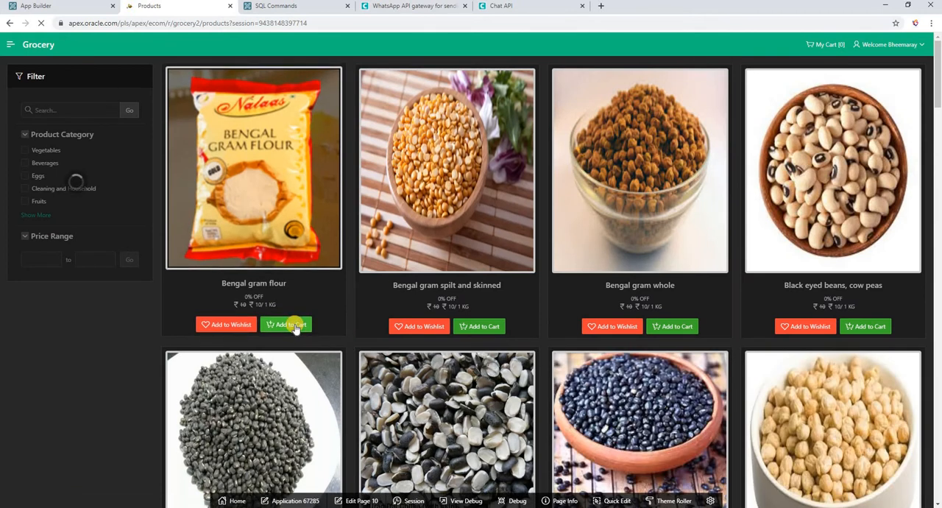
left_click(286, 324)
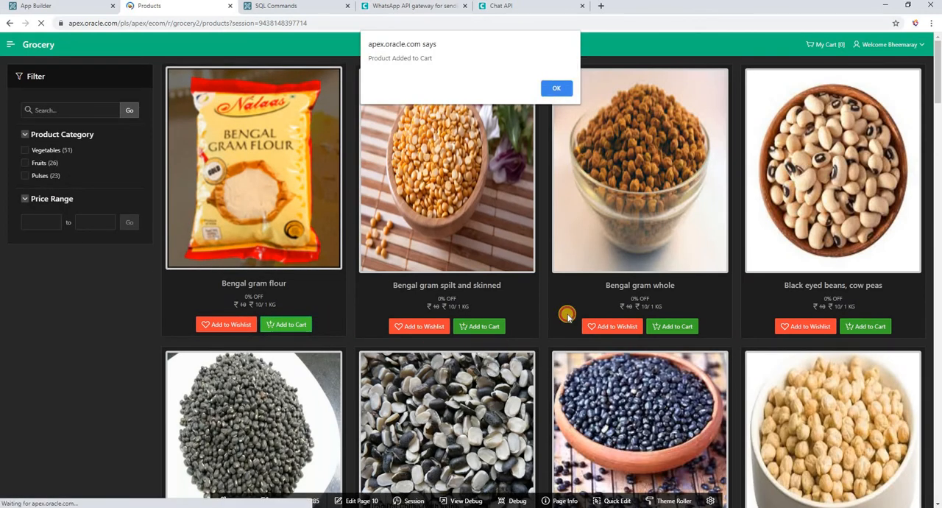
left_click(556, 88)
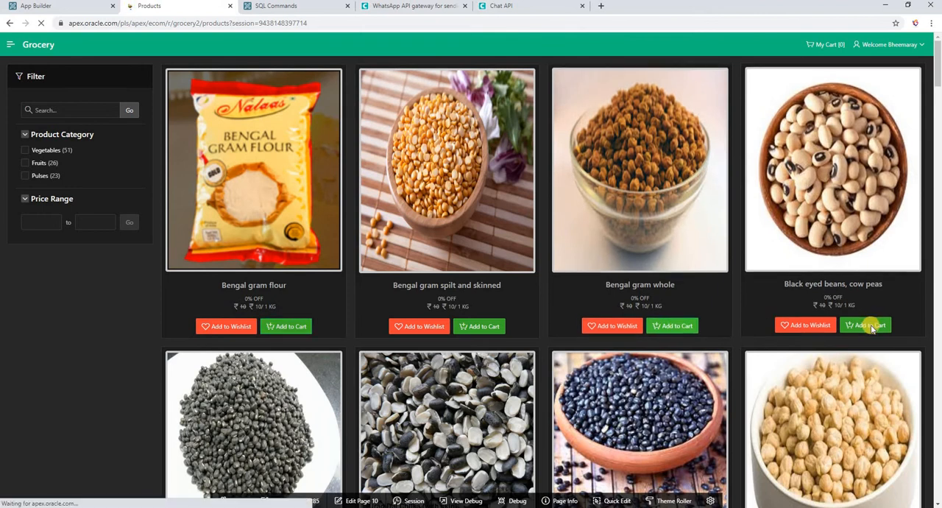
- Add black eyed beans, carrot and coconut to the cart, then view My Cart
left_click(866, 324)
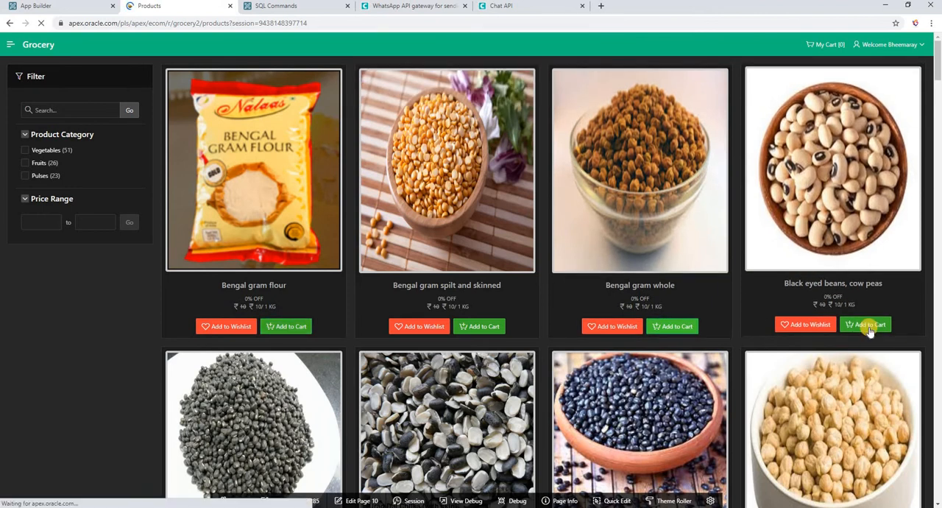
left_click(865, 326)
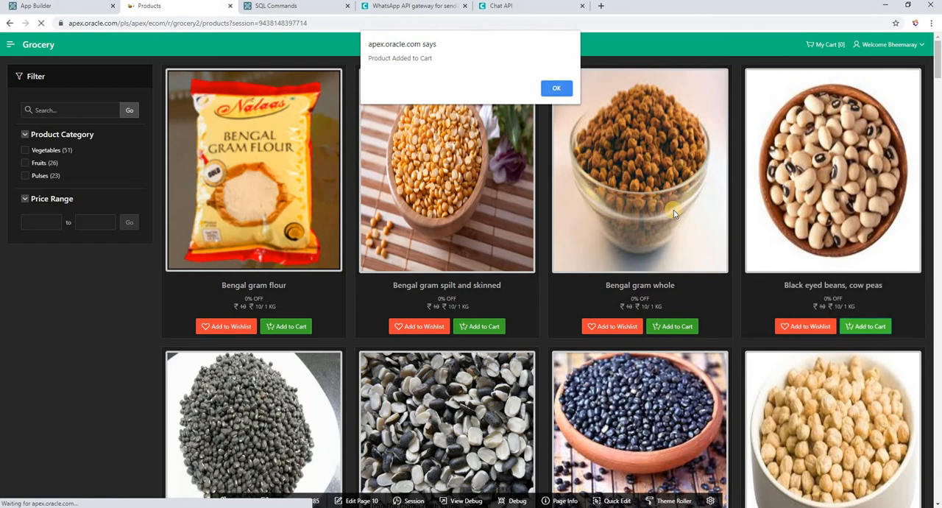
left_click(557, 88)
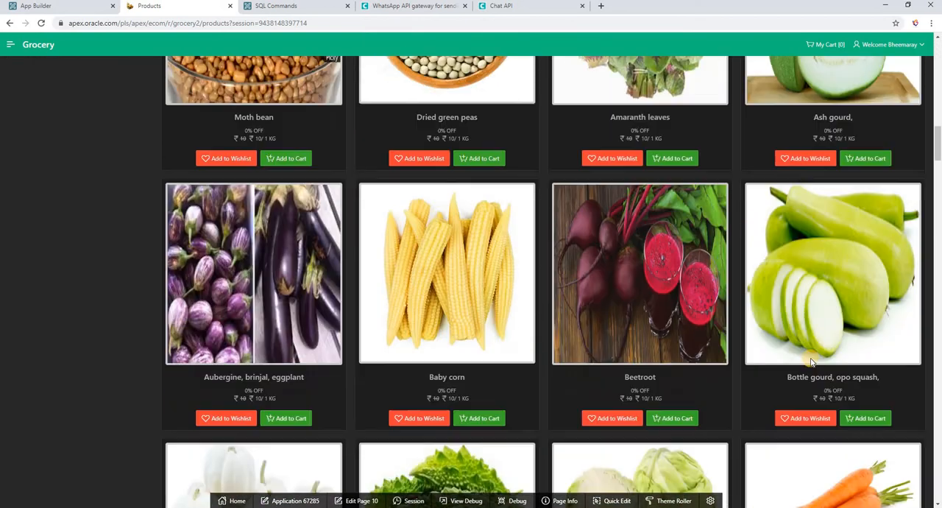
scroll("down", 3)
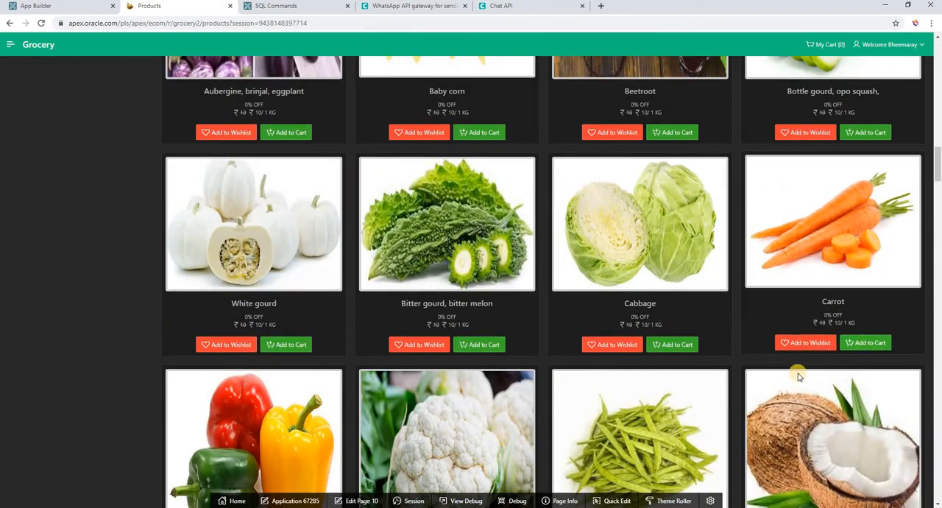
left_click(866, 342)
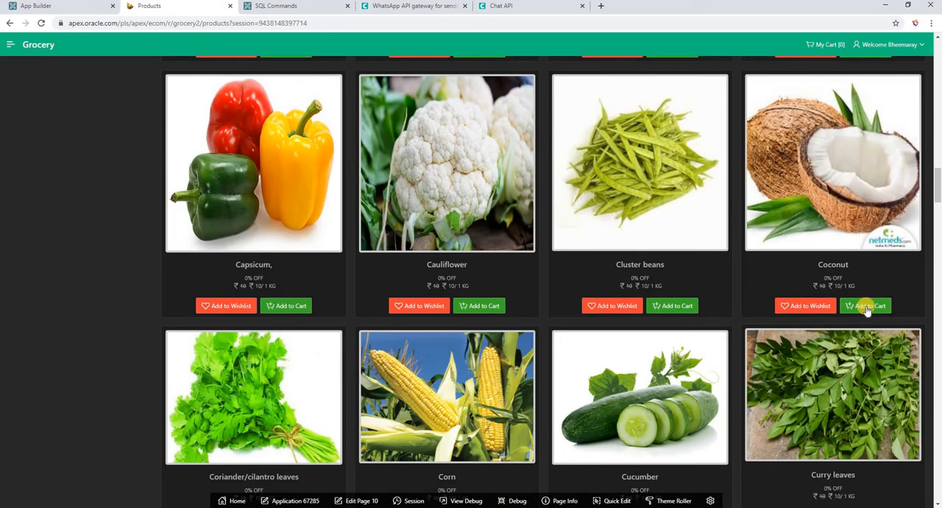
left_click(865, 306)
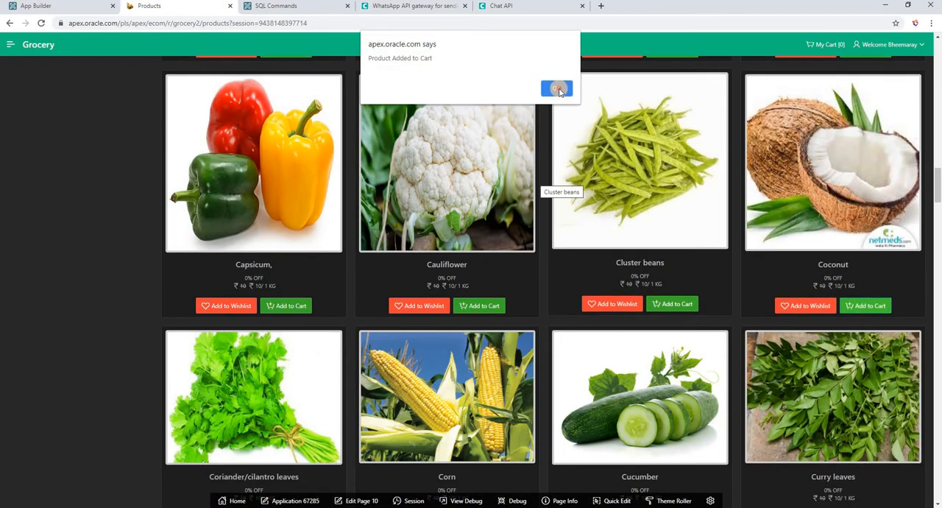
left_click(557, 89)
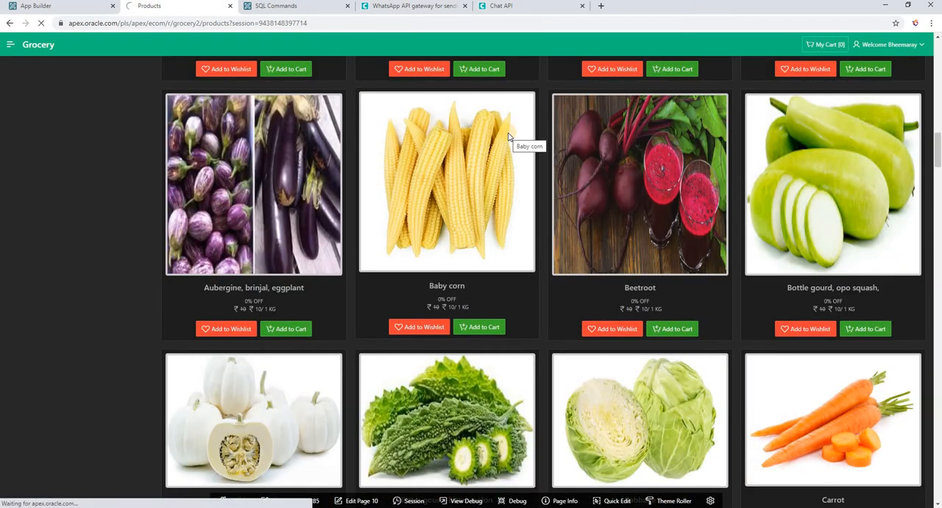
left_click(825, 44)
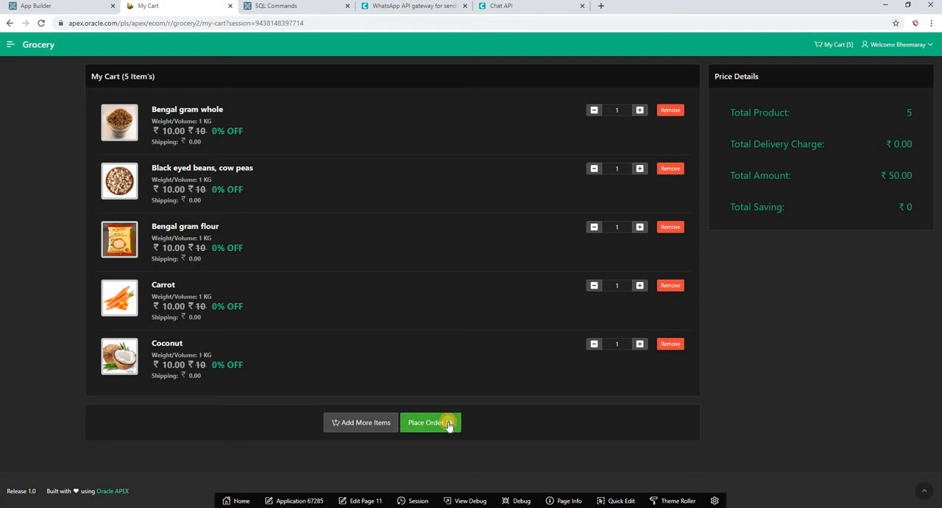
- Check out to the Bangalore address with 2 carrots, paying by Cash on Delivery
left_click(430, 422)
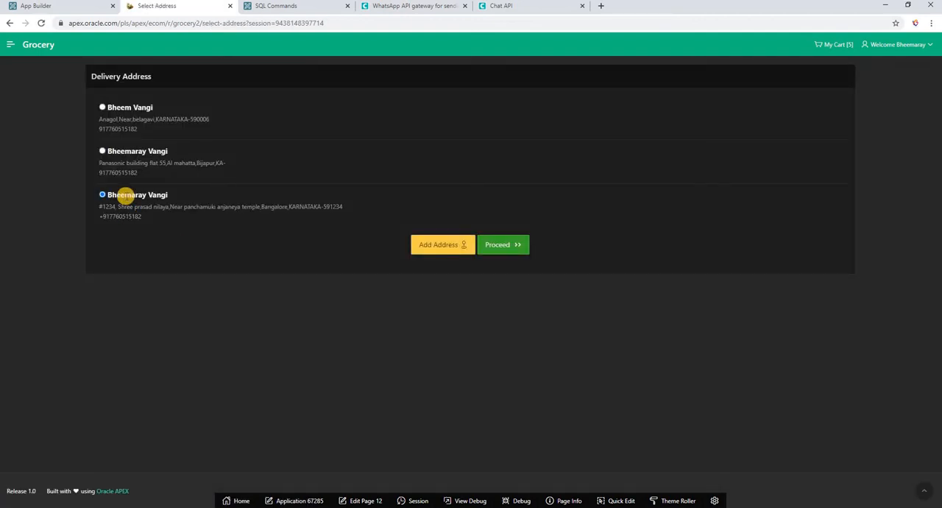
mouse_move(460, 217)
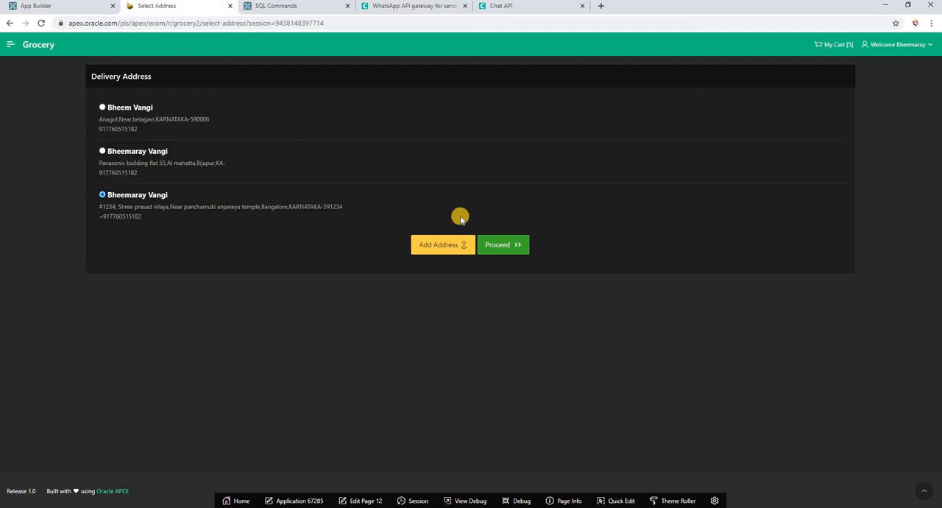
left_click(502, 245)
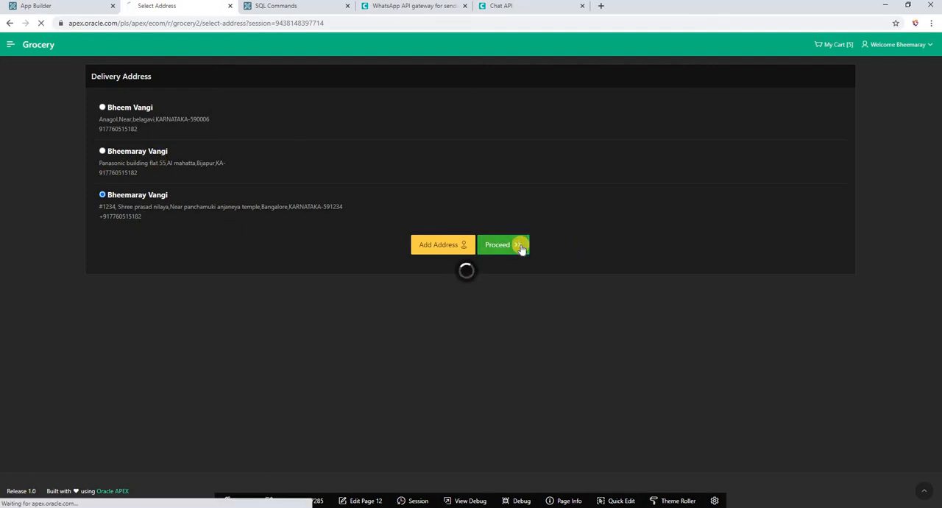
left_click(503, 244)
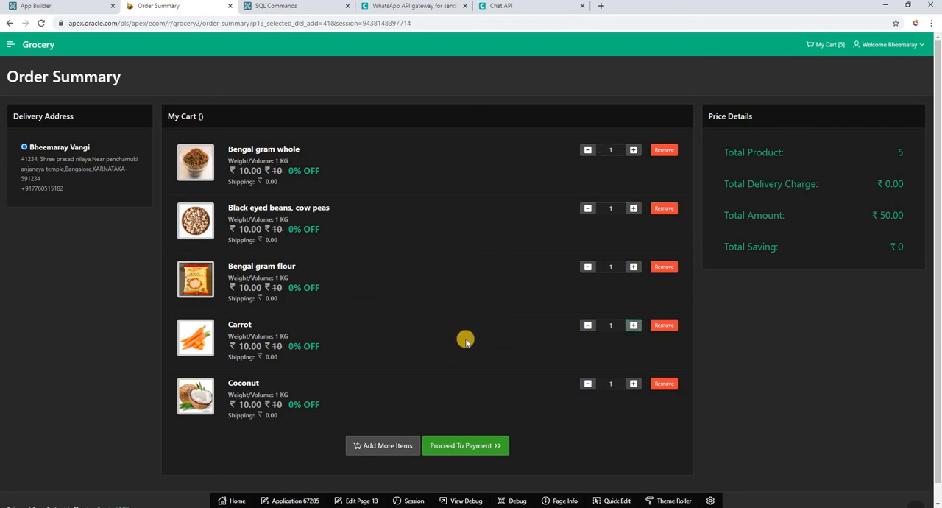
left_click(633, 324)
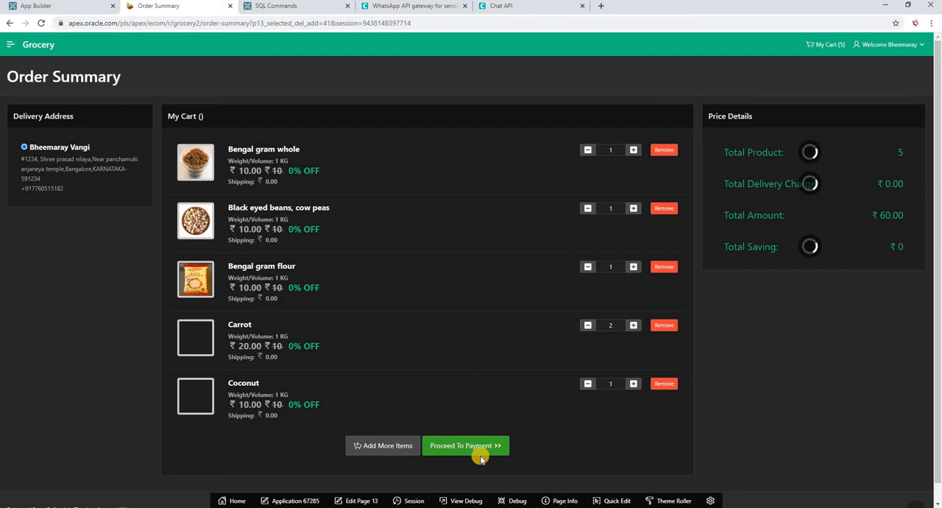
left_click(465, 446)
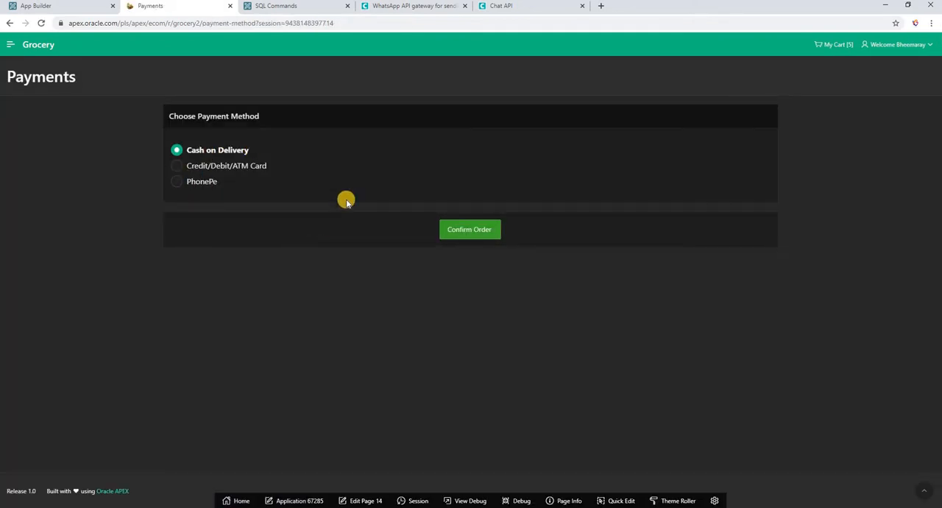
mouse_move(346, 250)
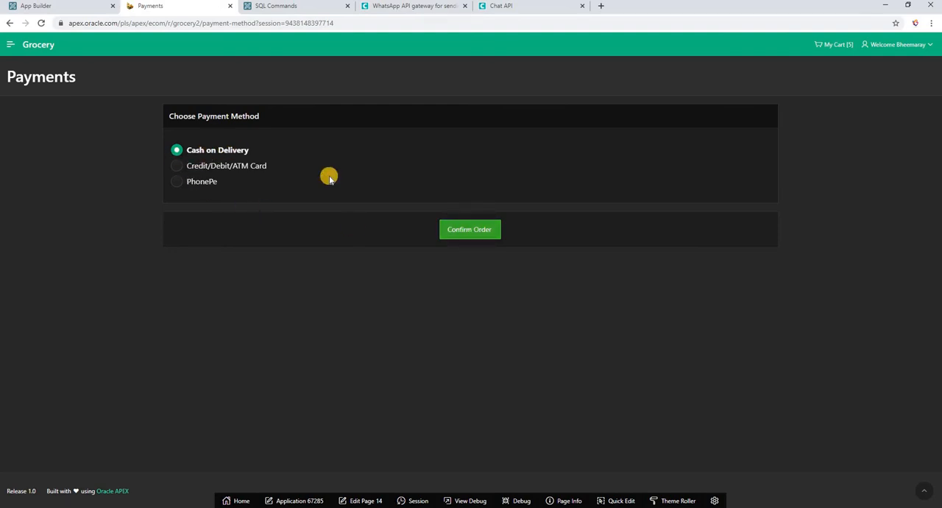
left_click(469, 229)
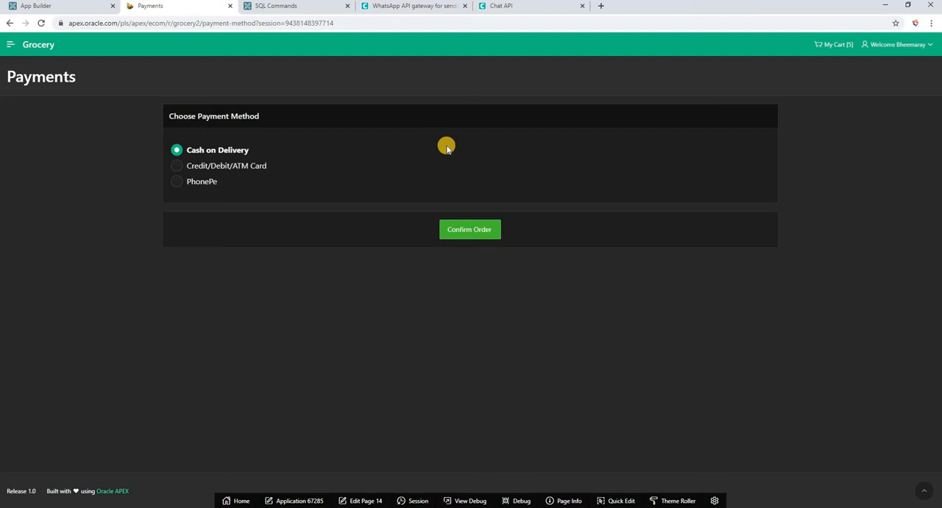
mouse_move(382, 163)
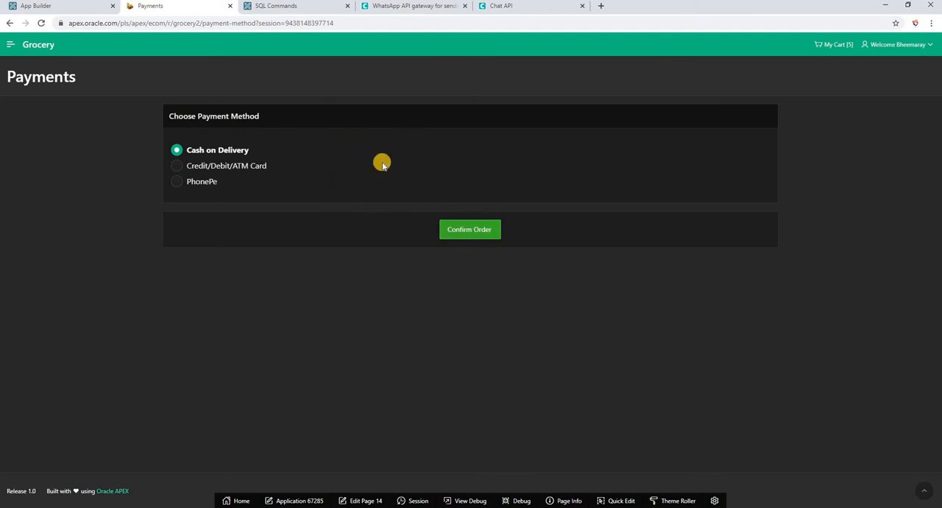
mouse_move(329, 128)
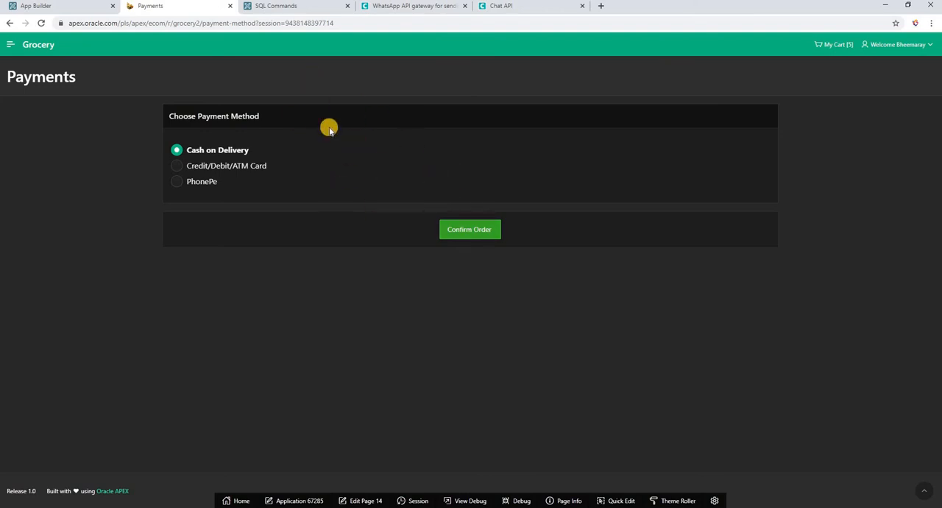
mouse_move(359, 210)
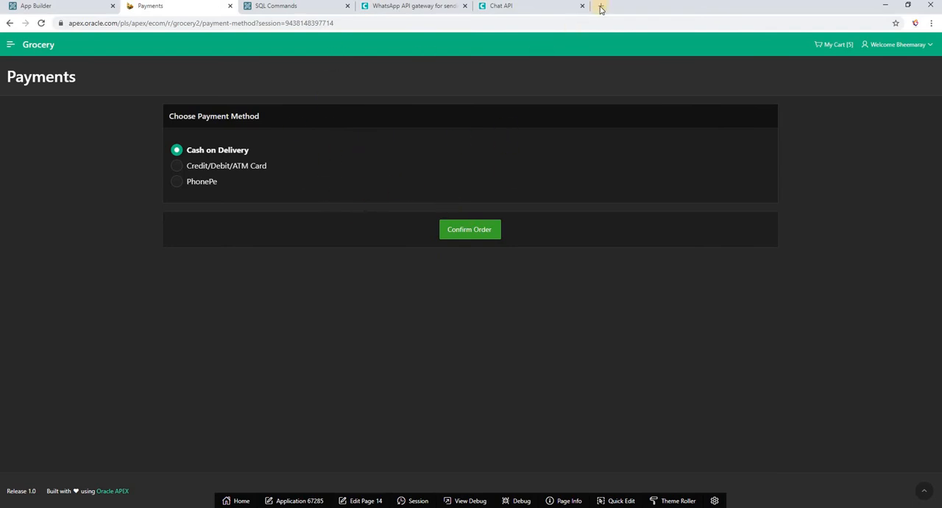
mouse_move(600, 7)
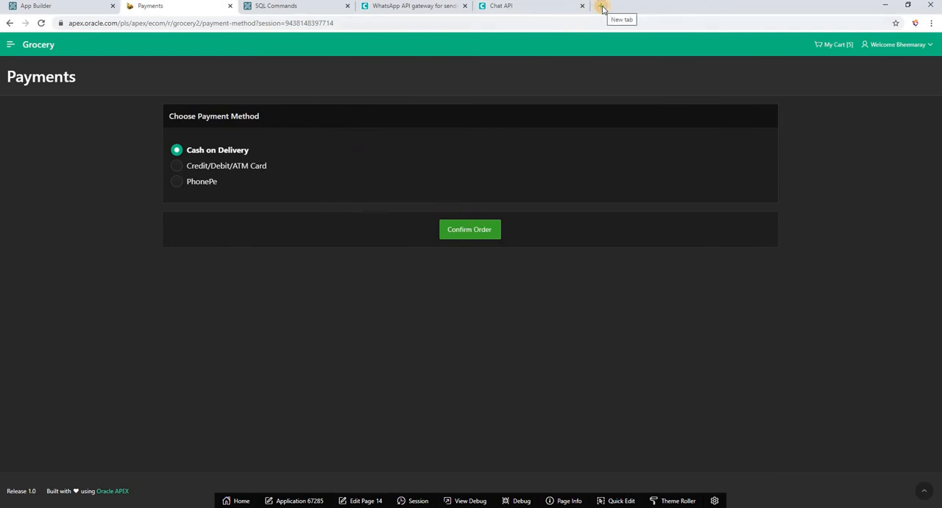
- Begin a WhatsApp Web tab, then confirm the ₹60 Cash on Delivery order
left_click(602, 6)
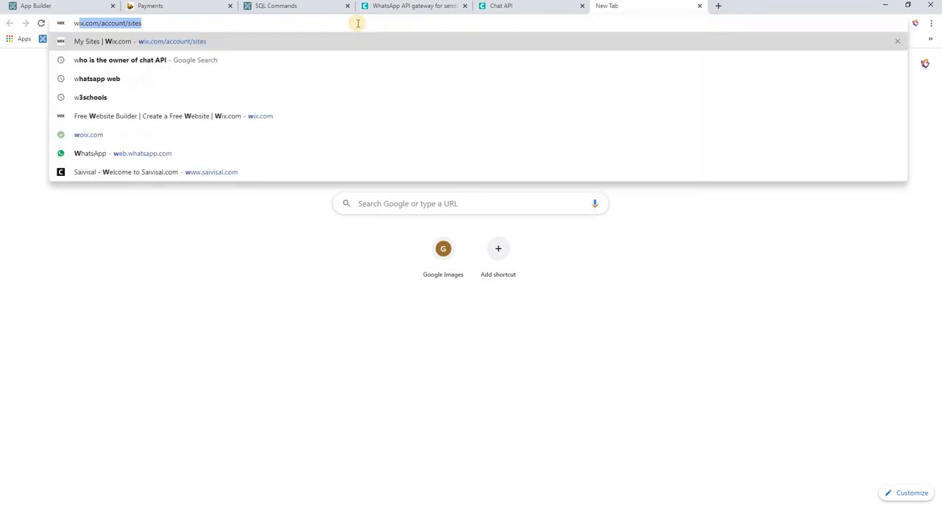
type("whatsapp web")
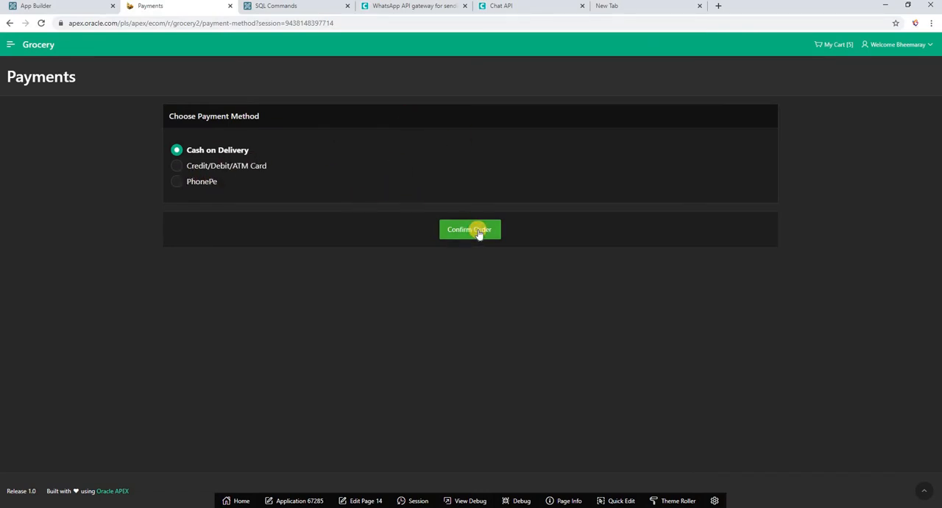
left_click(470, 229)
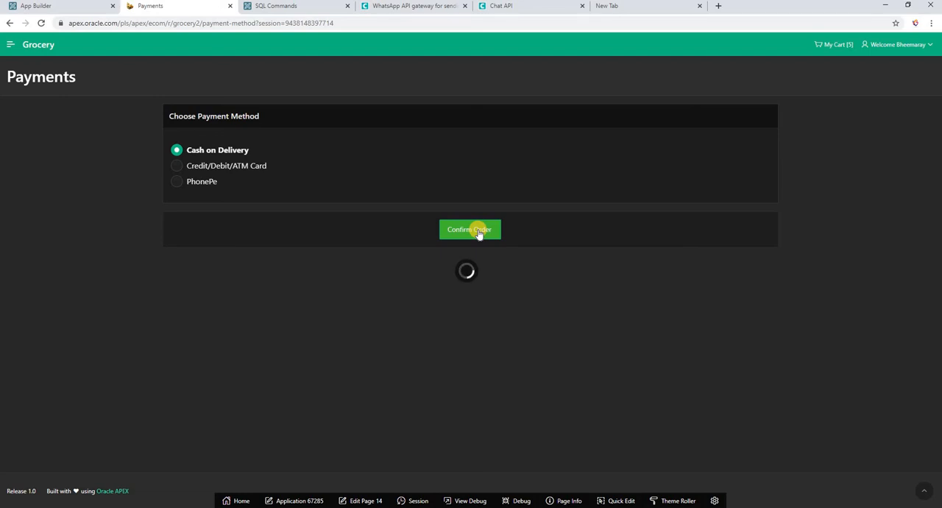
left_click(470, 229)
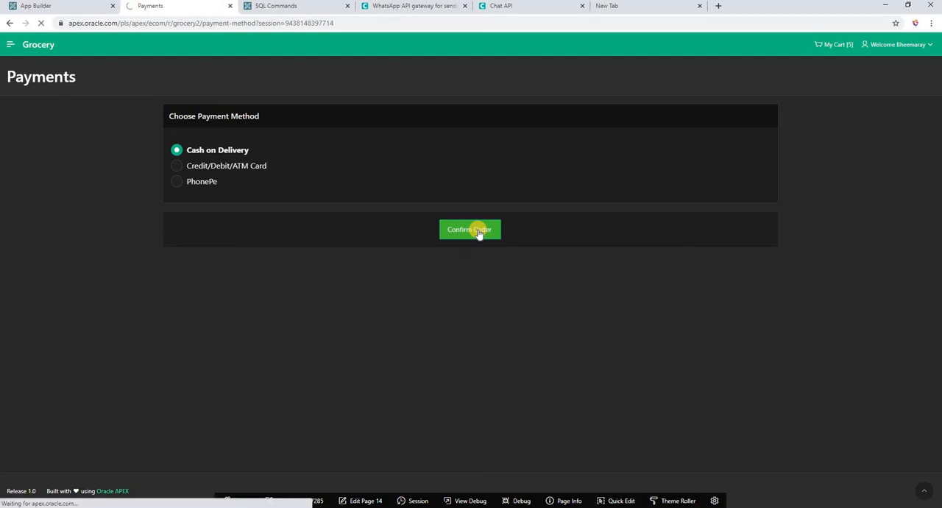
left_click(469, 229)
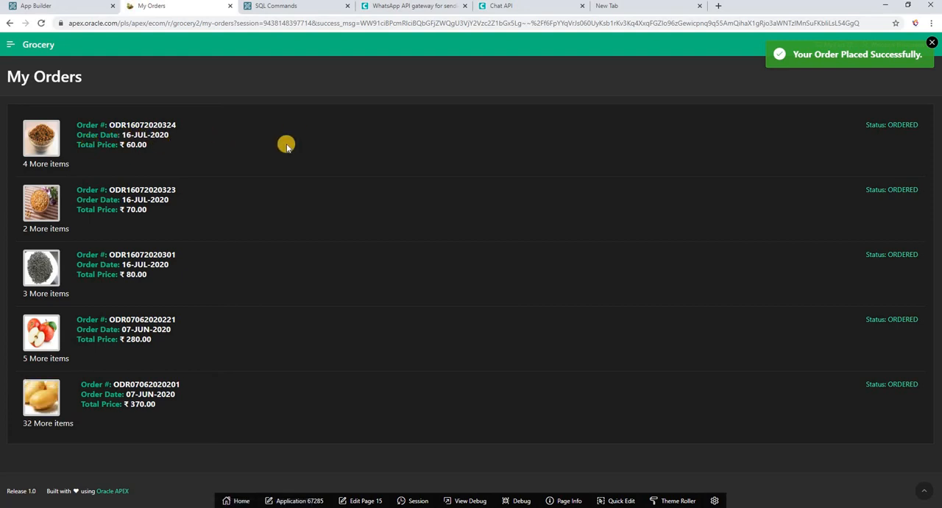
mouse_move(409, 43)
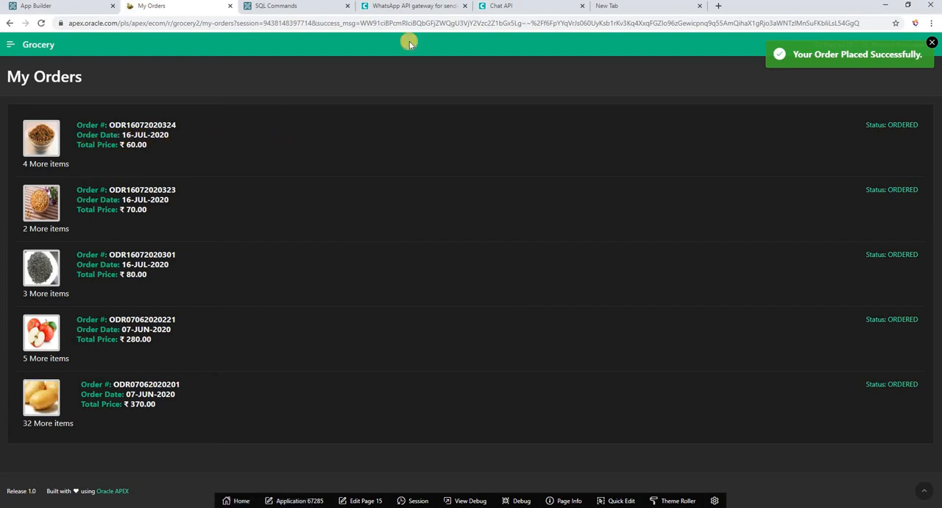
mouse_move(381, 58)
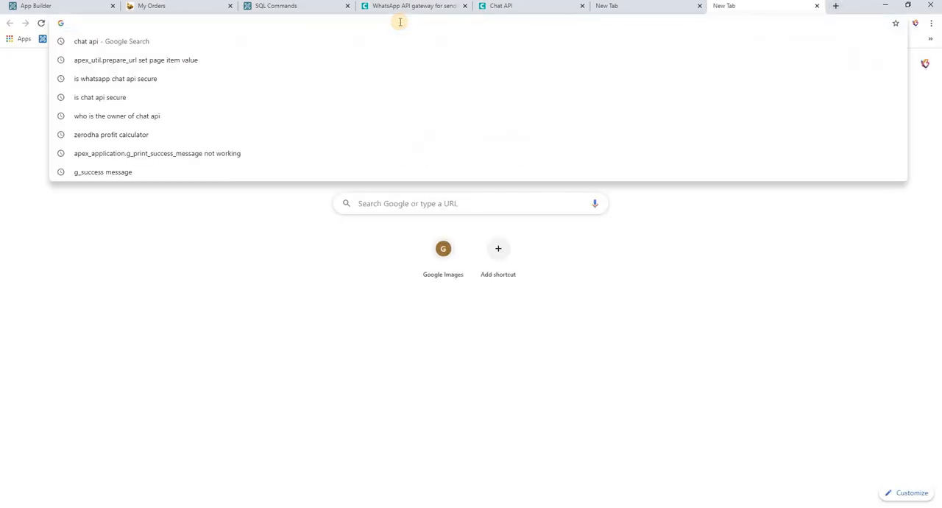
- Open the WhatsApp chat, select the ORDREF324 confirmation, and return to My Orders
type("whatsapp web")
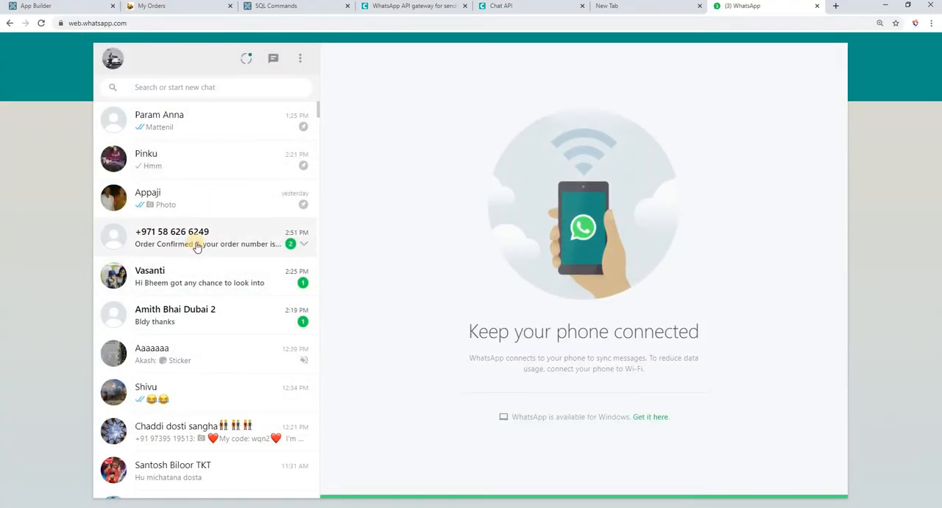
left_click(199, 237)
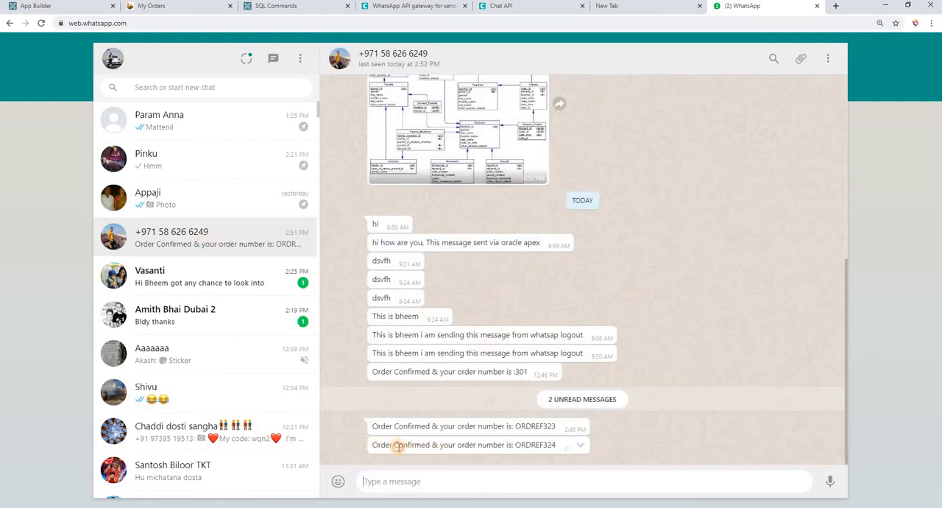
double_click(464, 445)
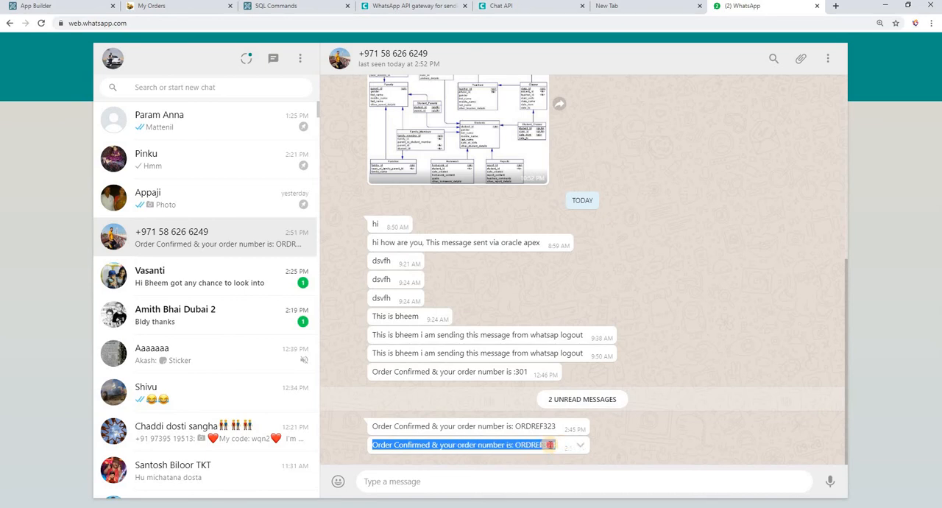
left_click(176, 6)
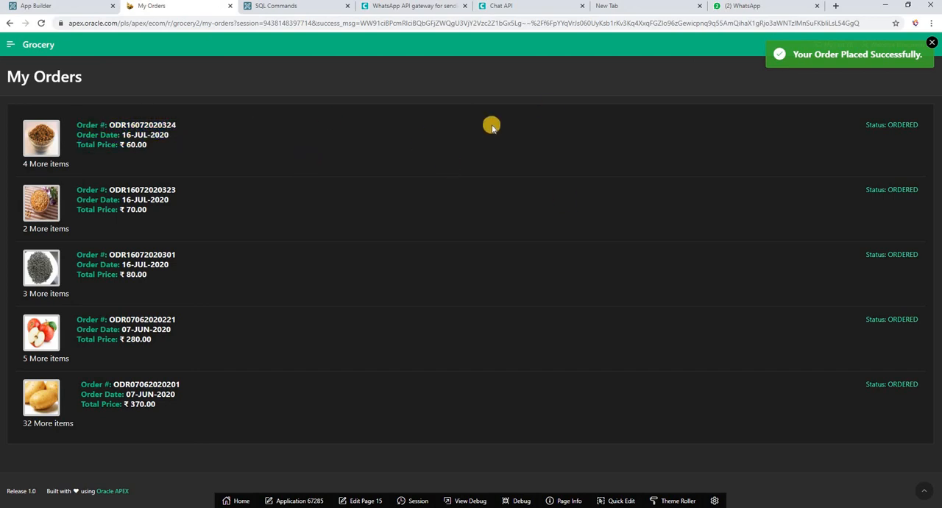
mouse_move(454, 123)
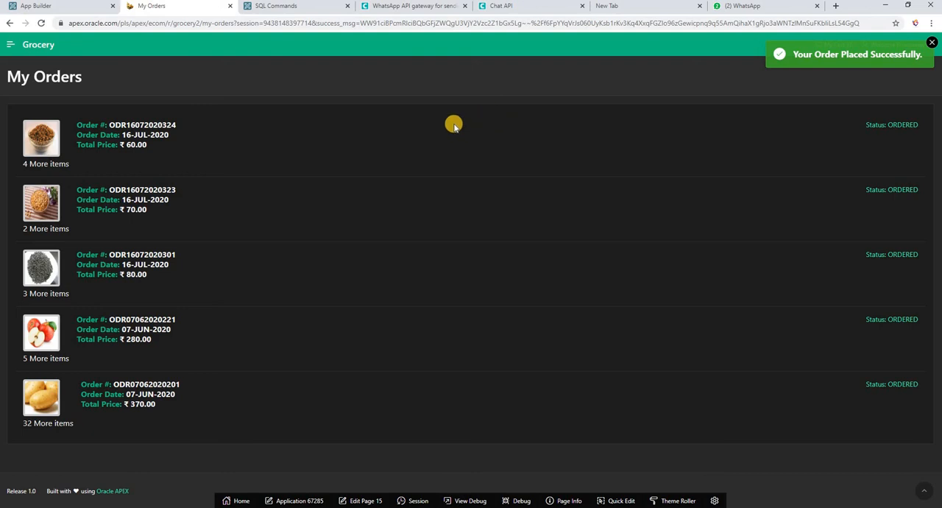
mouse_move(418, 157)
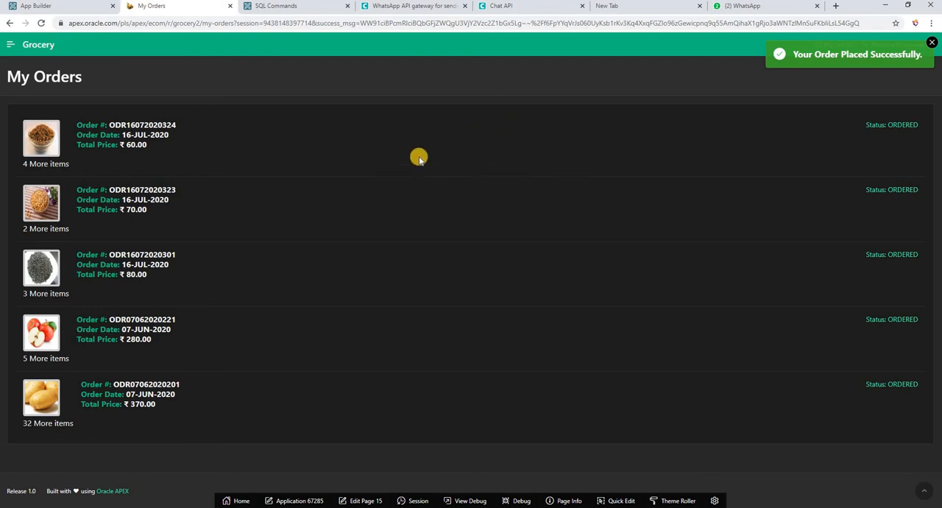
mouse_move(238, 153)
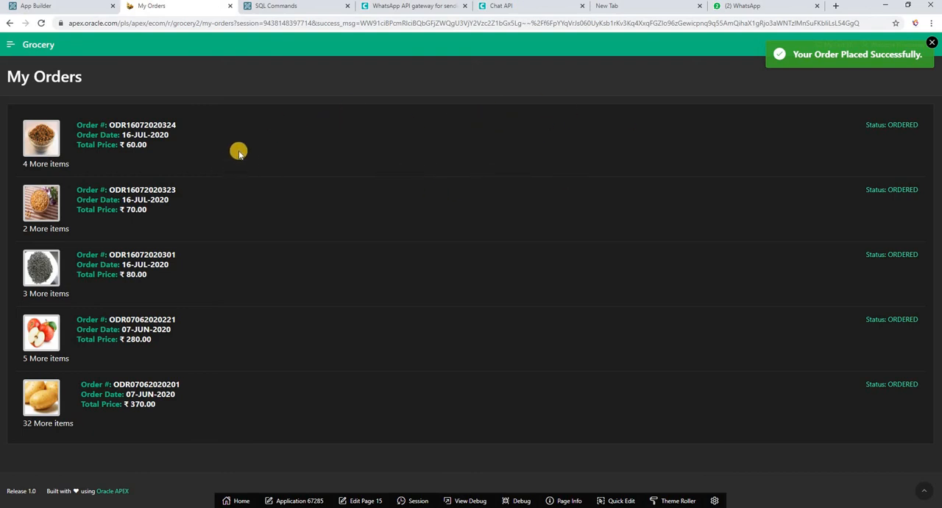
mouse_move(257, 156)
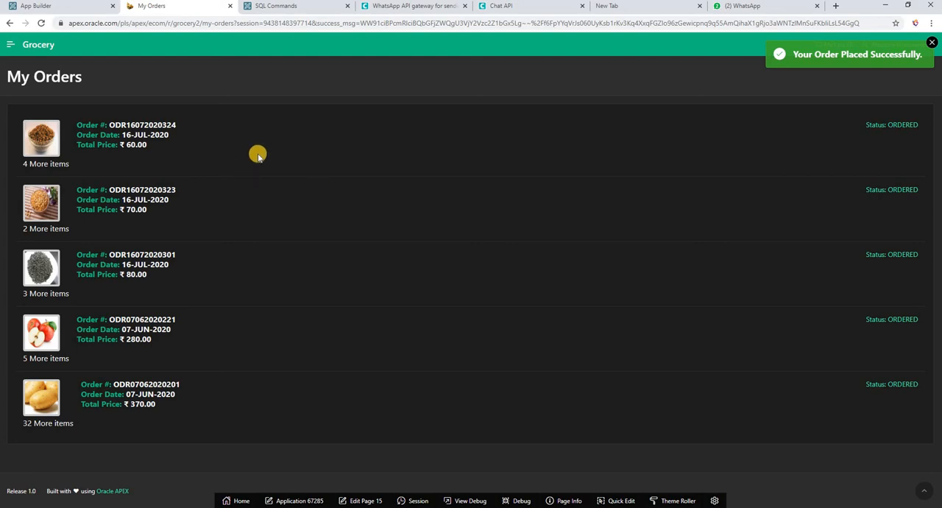
mouse_move(290, 368)
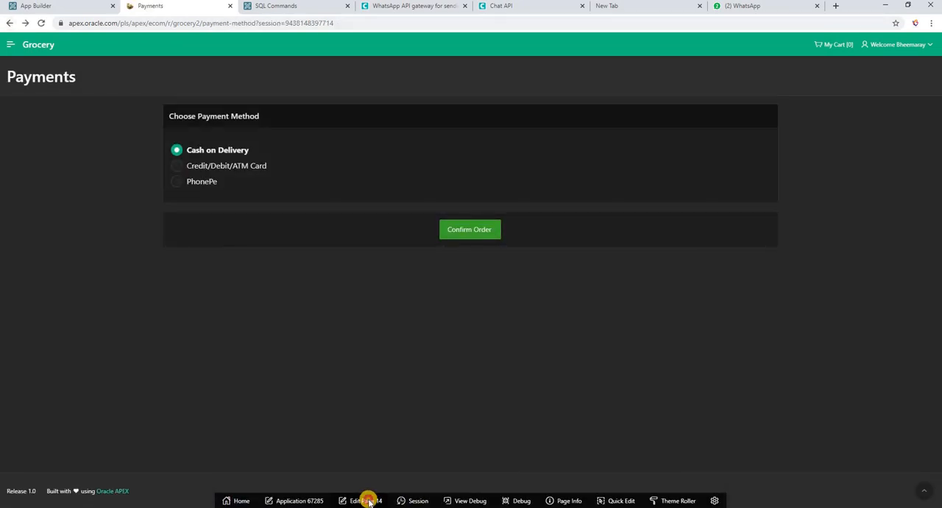
- Open Payment Method page 14 in Page Designer via Edit Page 14
left_click(366, 501)
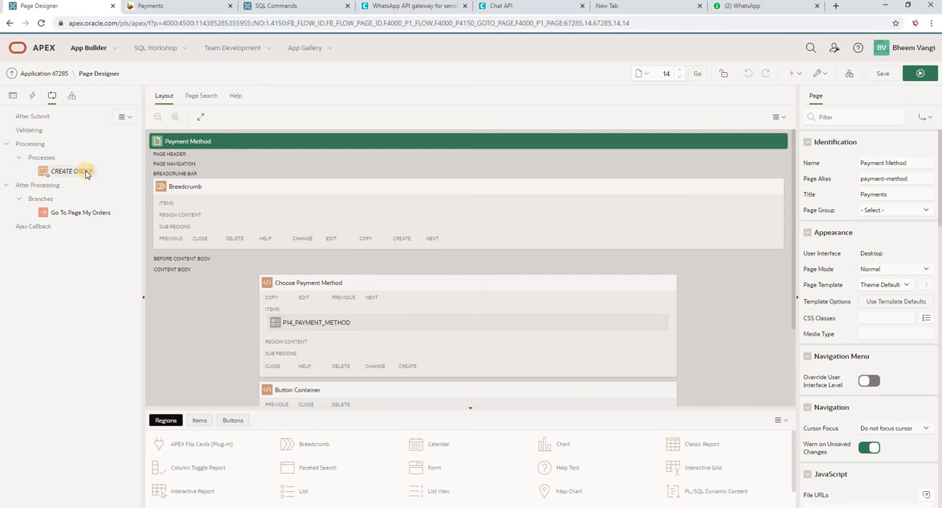
- Select the CREATE ORDER process and scroll through its PL/SQL code in the larger editor
left_click(66, 171)
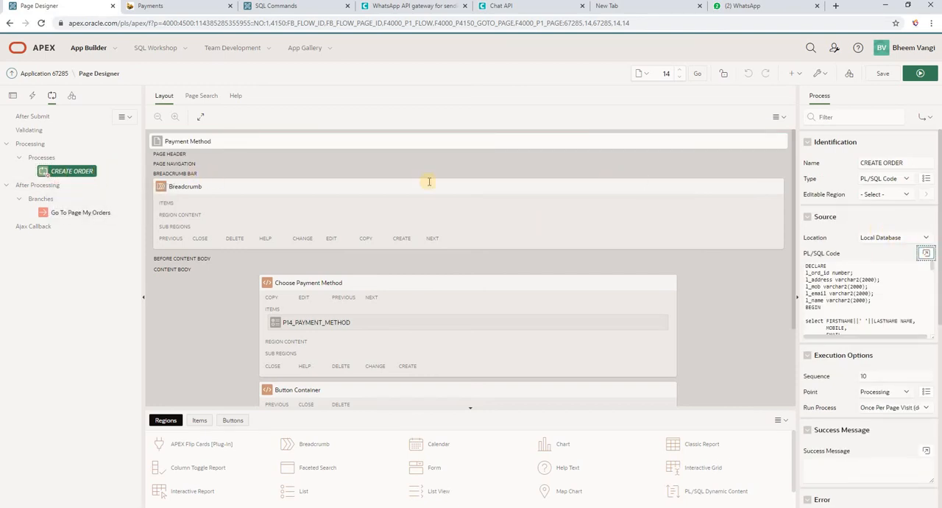
left_click(926, 253)
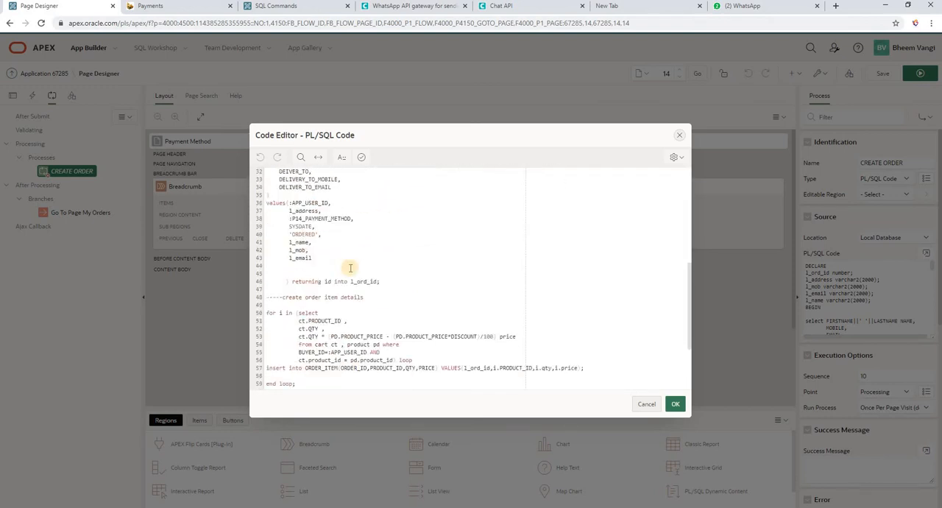
scroll("down", 3)
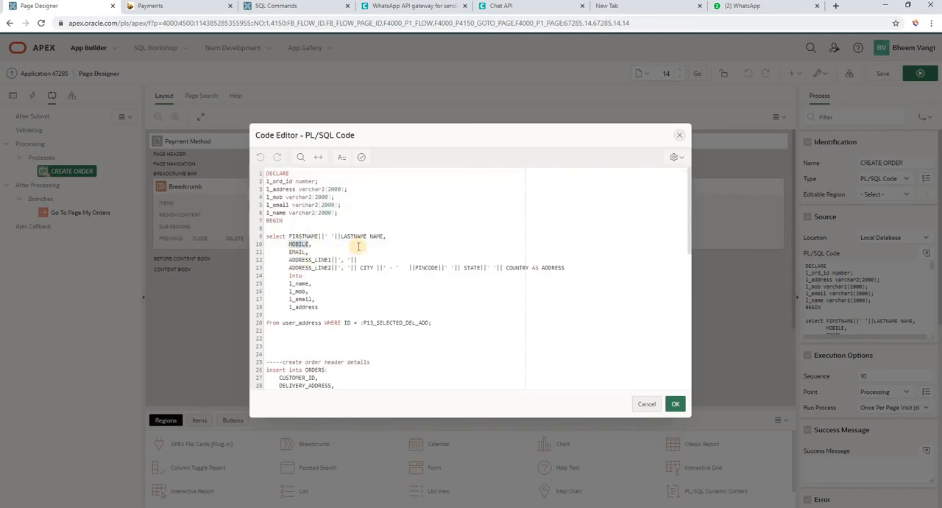
scroll("down", 3)
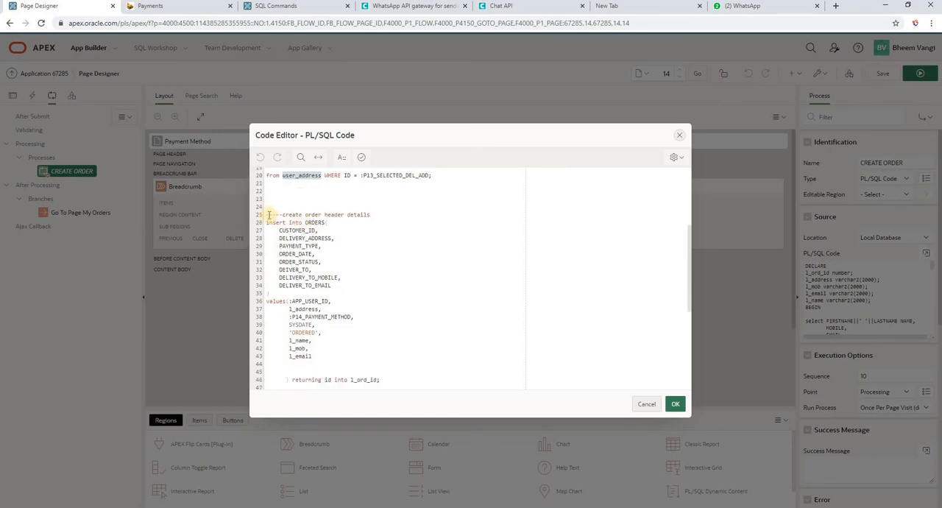
scroll("down", 3)
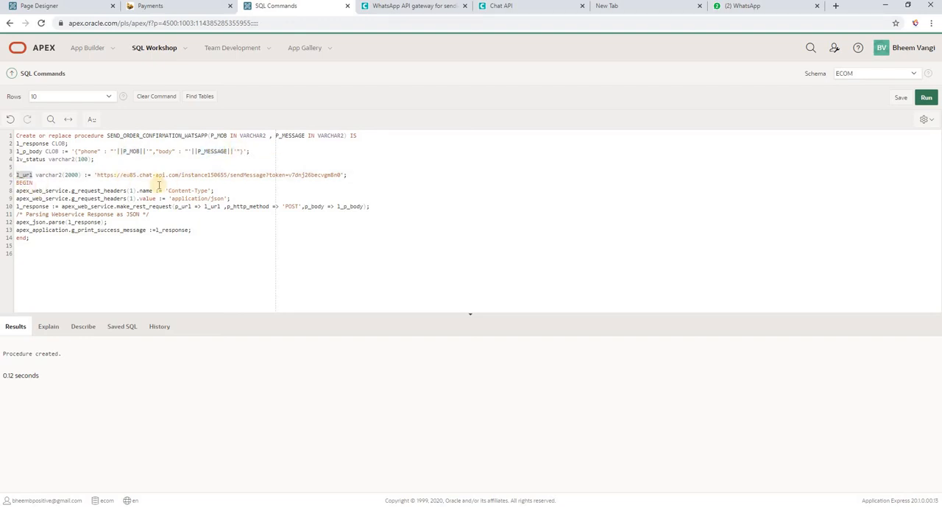
mouse_move(603, 97)
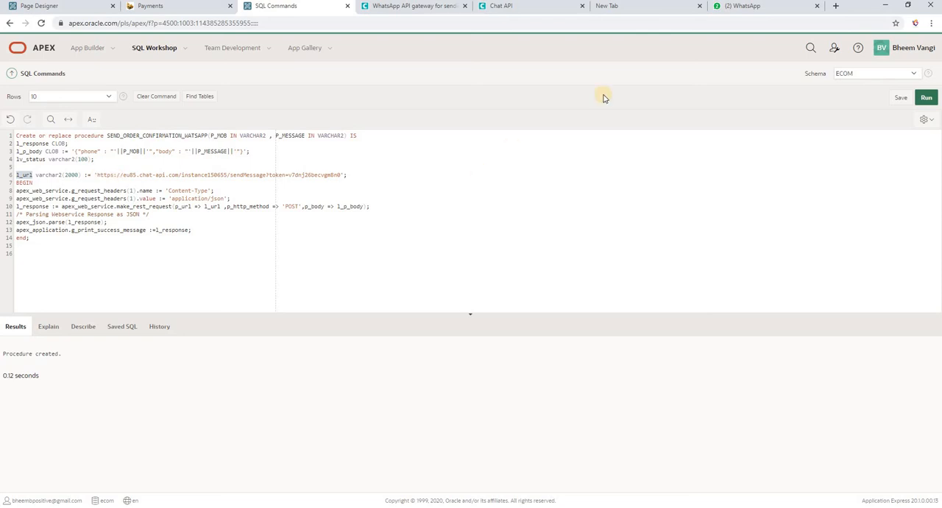
left_click(501, 5)
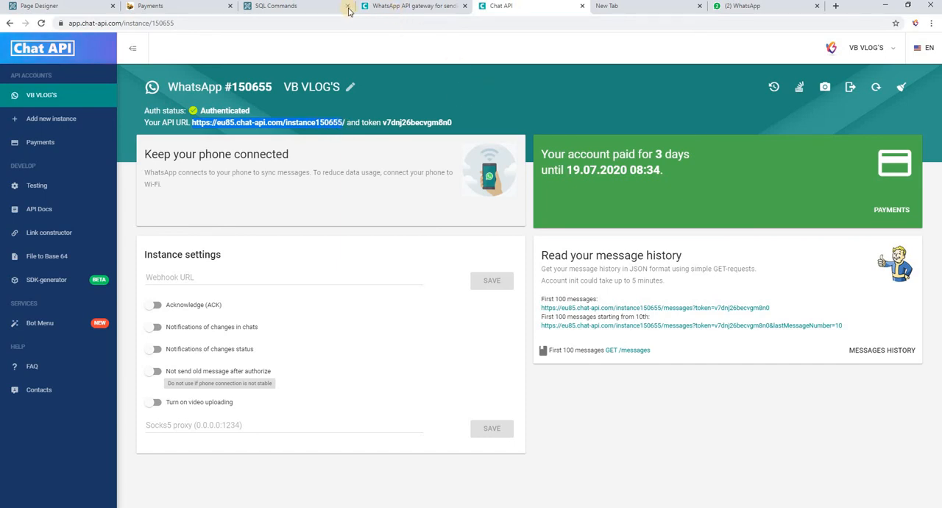
left_click(287, 6)
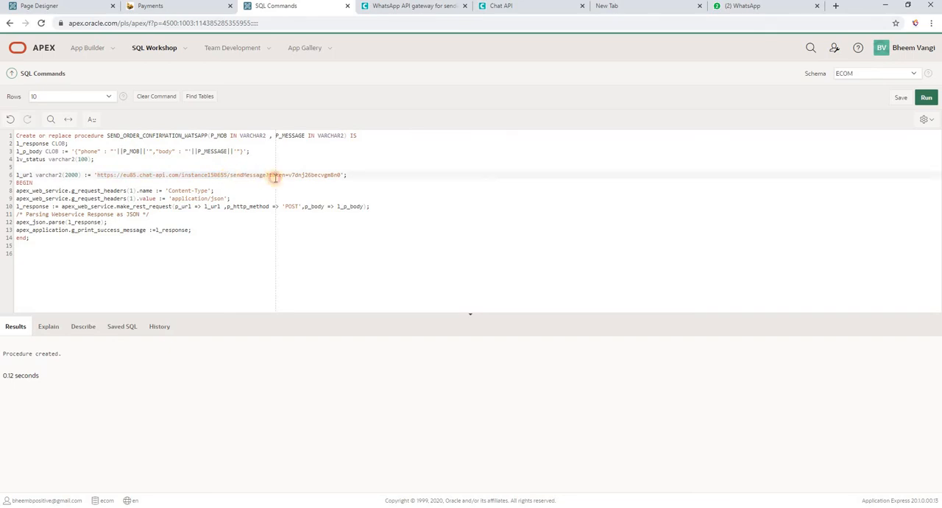
left_click_drag(274, 174, 344, 175)
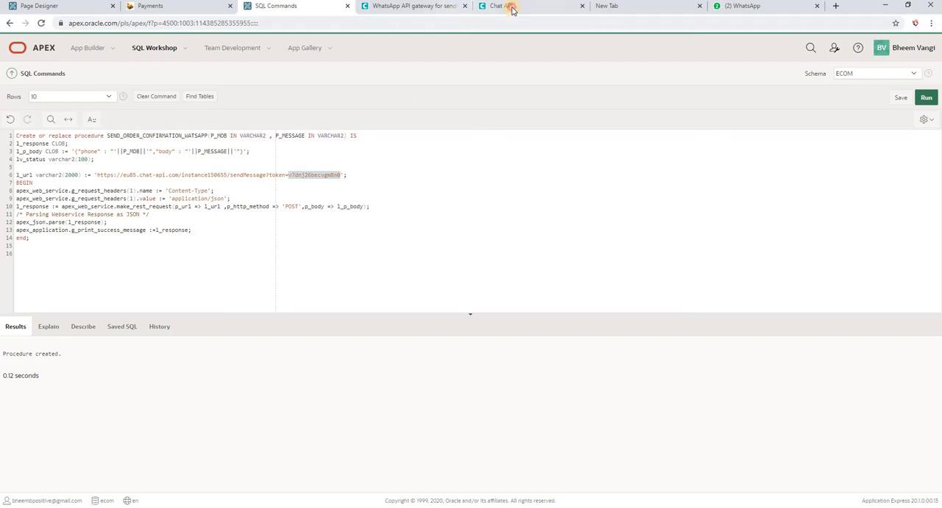
left_click(500, 6)
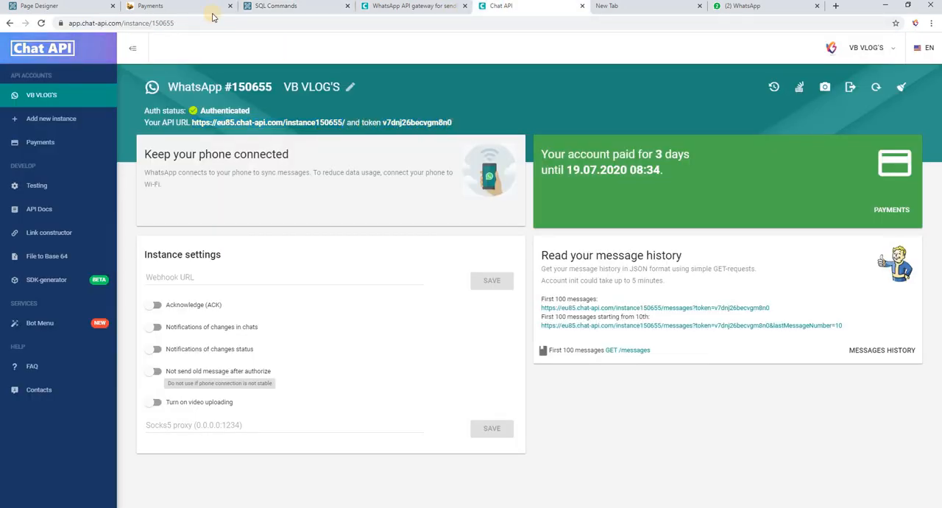
left_click(295, 5)
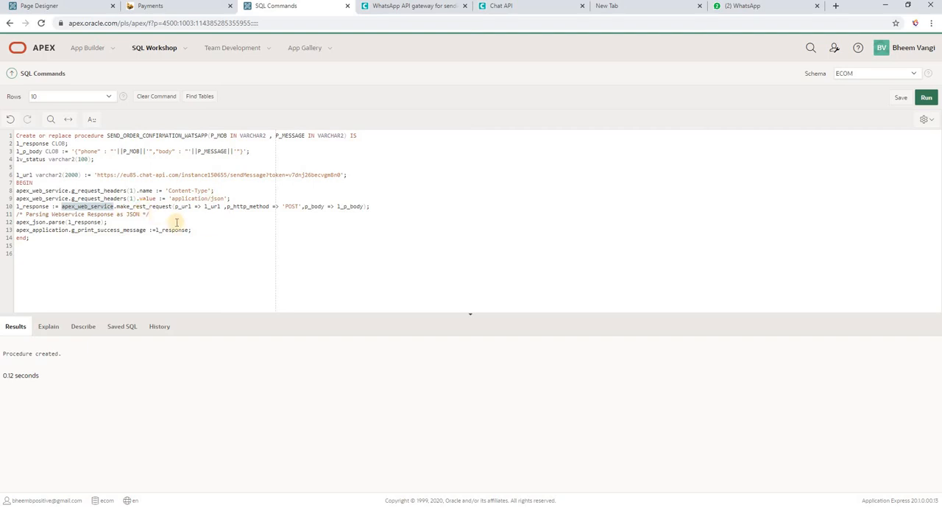
mouse_move(195, 212)
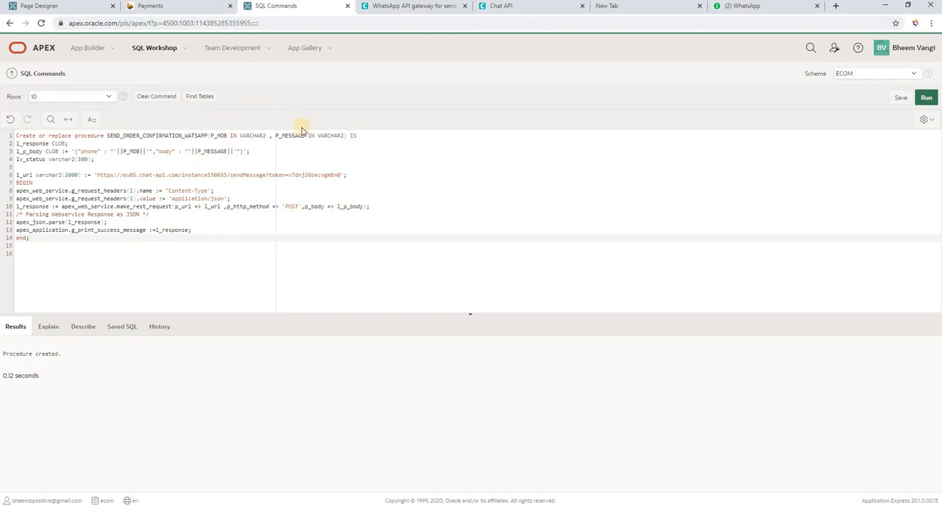
left_click(29, 237)
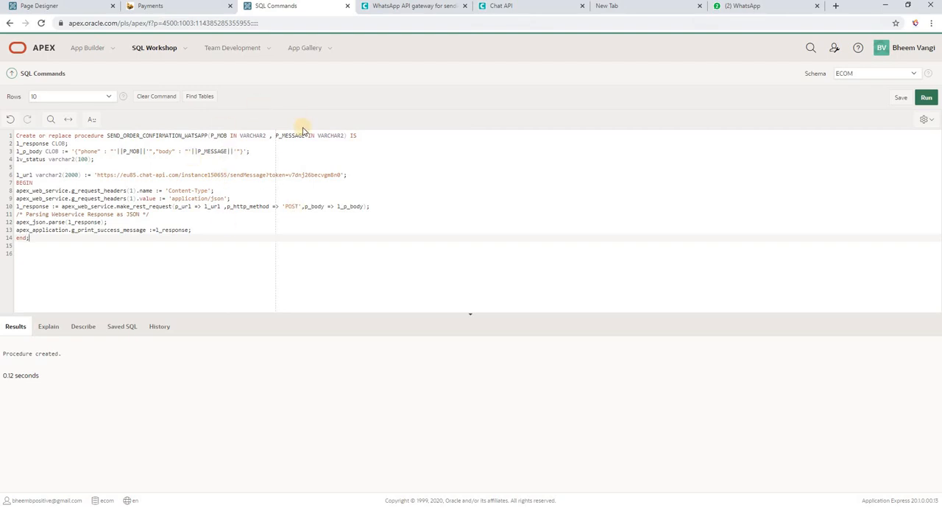